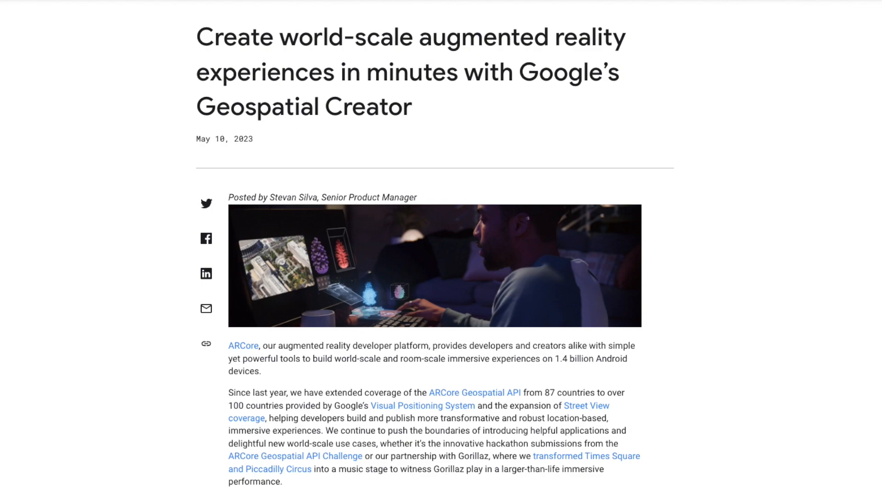
{"action": "mouse_move", "coordinate": [116, 389]}
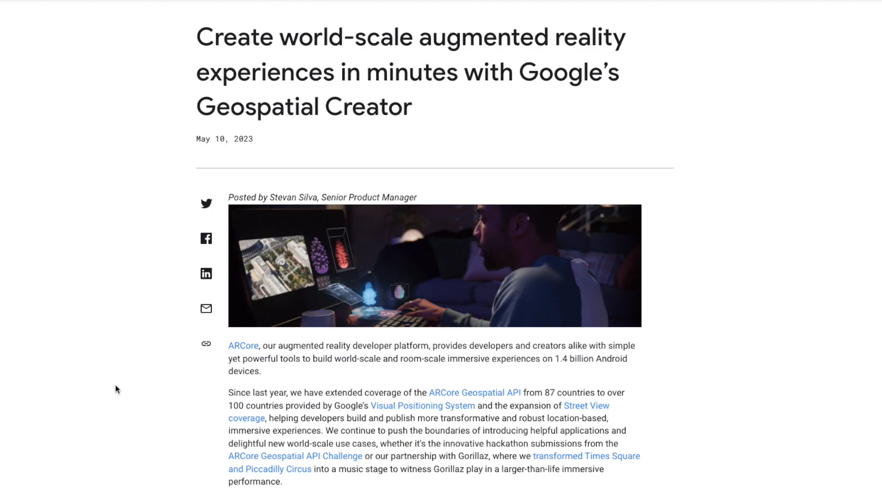
Play the embedded Announcing Geospatial Creator YouTube video in the article introduction.
{"action": "scroll", "scroll_direction": "down", "scroll_amount": 3}
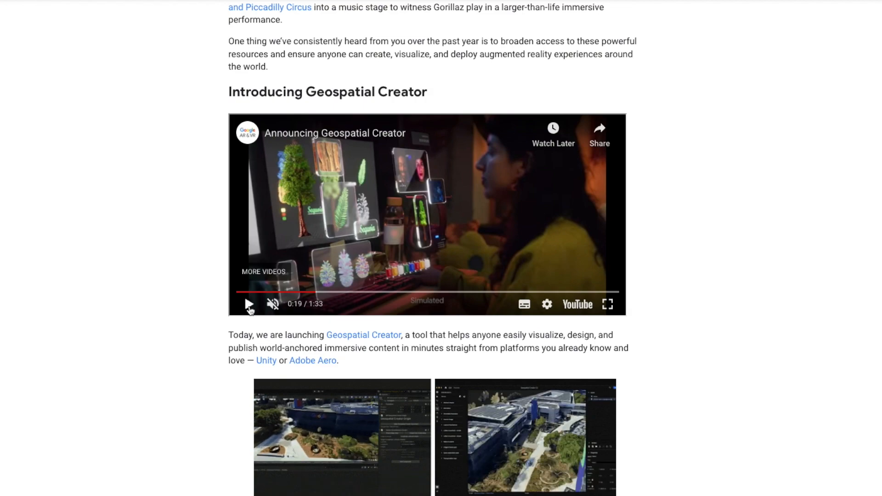
{"action": "left_click", "coordinate": [248, 303]}
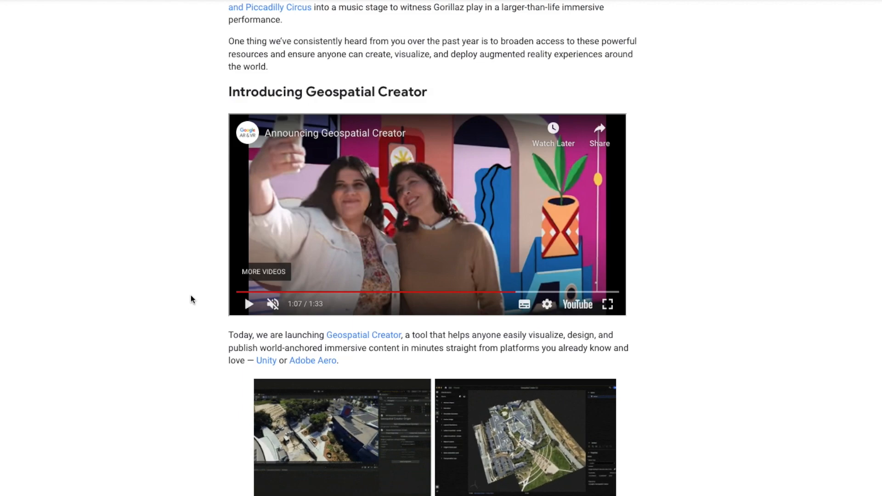
Scroll past the Unity and Aero screenshots to the Photorealistic 3D Tiles aerial city images.
{"action": "scroll", "scroll_direction": "down", "scroll_amount": 3}
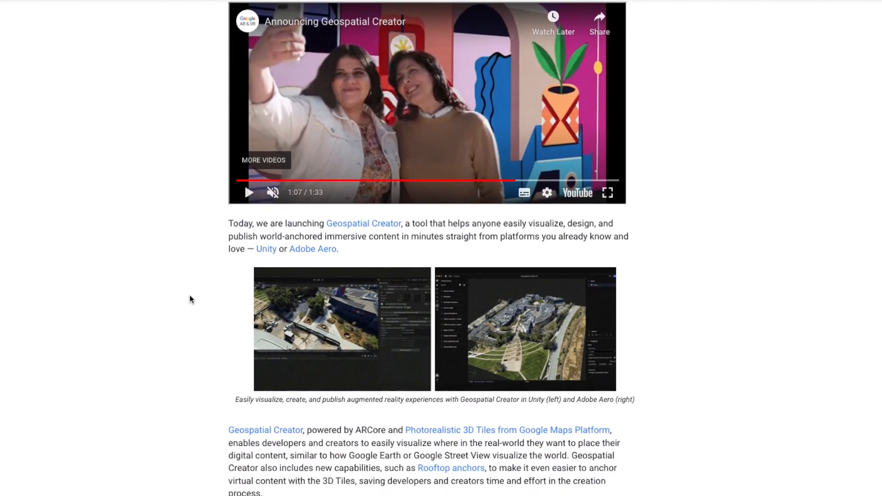
{"action": "scroll", "scroll_direction": "down", "scroll_amount": 3}
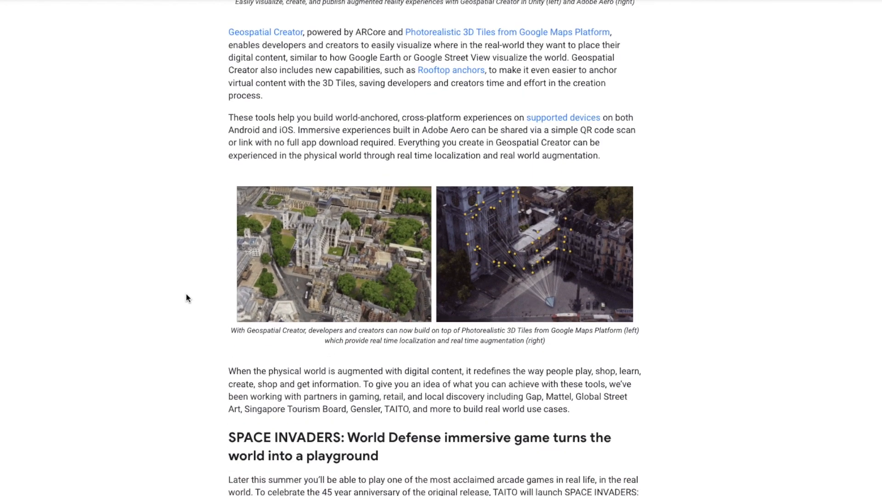
Scroll further to the SPACE INVADERS: World Defense video and the Gap and Mattel section.
{"action": "scroll", "scroll_direction": "down", "scroll_amount": 3}
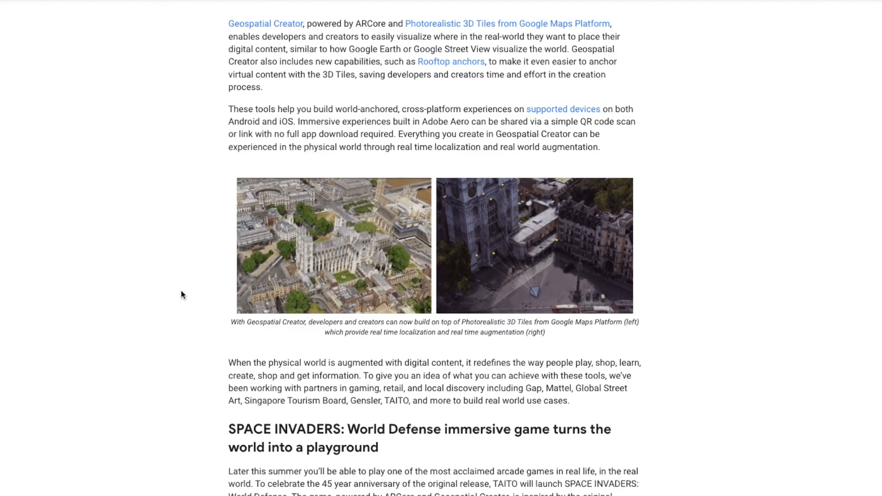
{"action": "scroll", "scroll_direction": "down", "scroll_amount": 3}
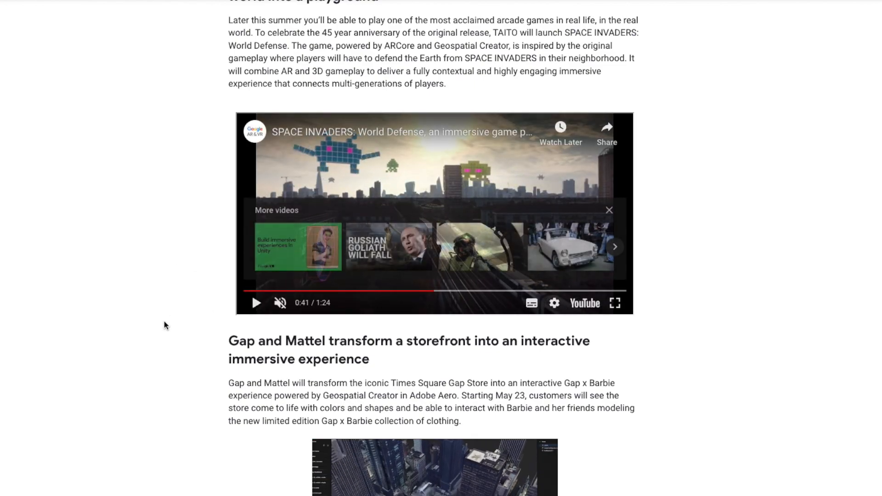
{"action": "scroll", "scroll_direction": "down", "scroll_amount": 3}
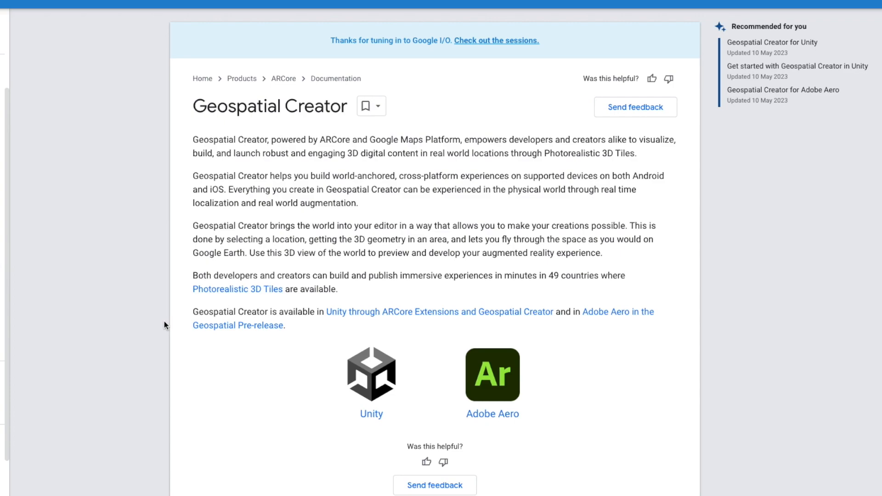
{"action": "mouse_move", "coordinate": [610, 27]}
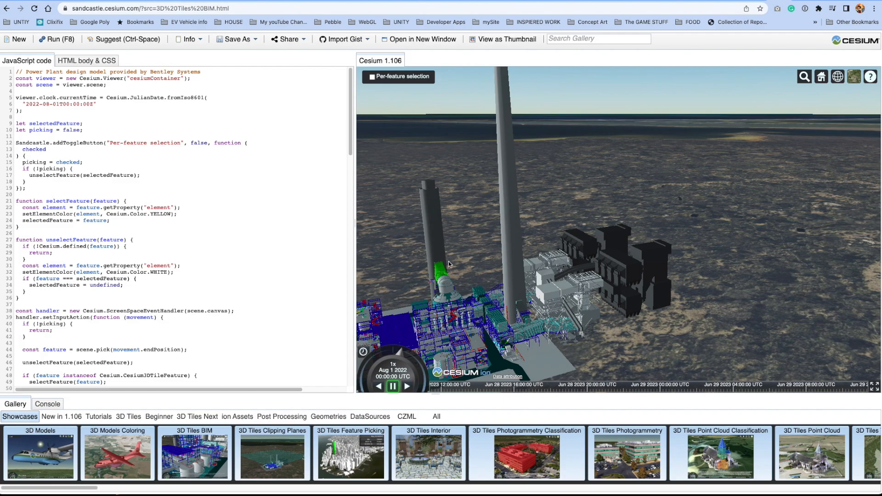
Load the 3D Tiles Clipping Planes example, then the Feature Picking example with Manhattan buildings.
{"action": "left_click", "coordinate": [272, 458]}
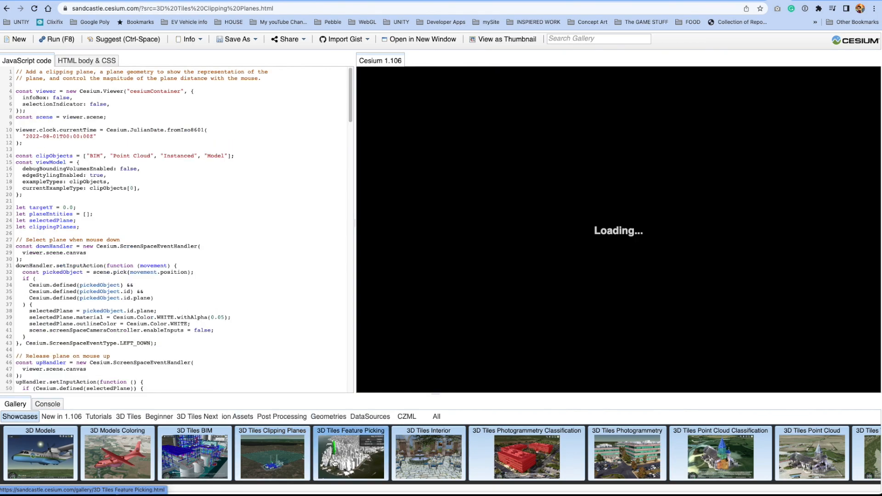
{"action": "left_click", "coordinate": [350, 456]}
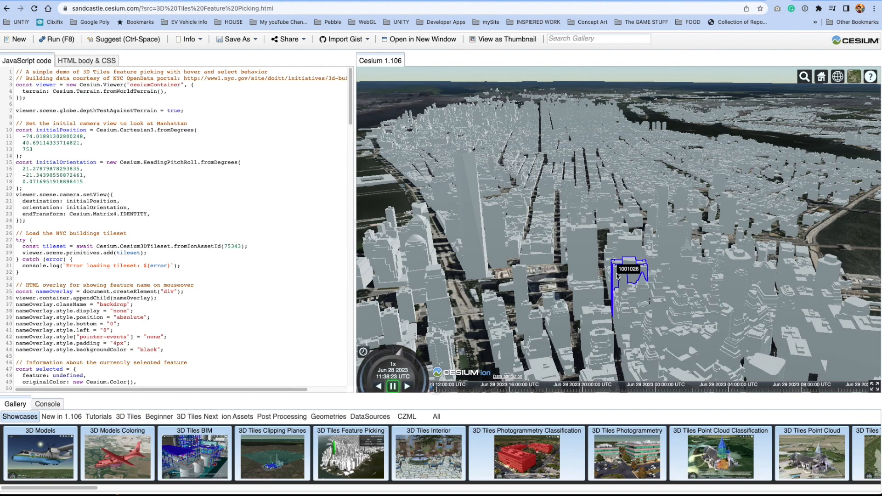
{"action": "mouse_move", "coordinate": [616, 234]}
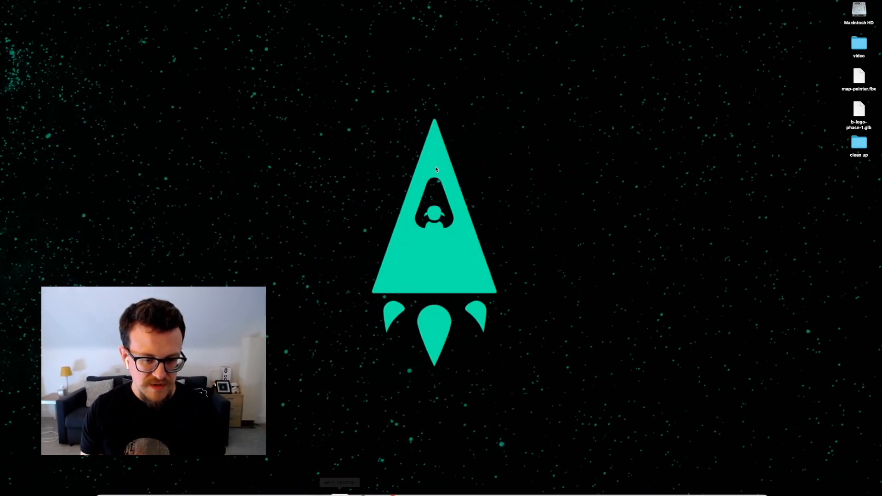
{"action": "mouse_move", "coordinate": [540, 215]}
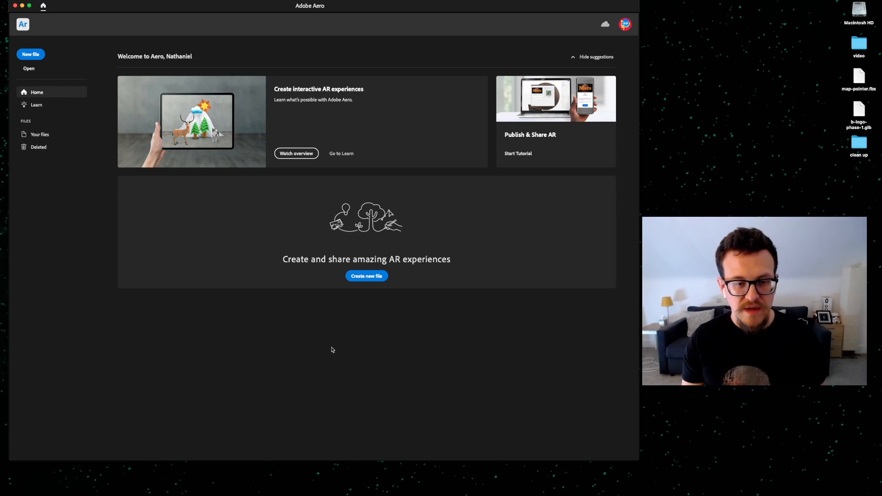
{"action": "mouse_move", "coordinate": [391, 289]}
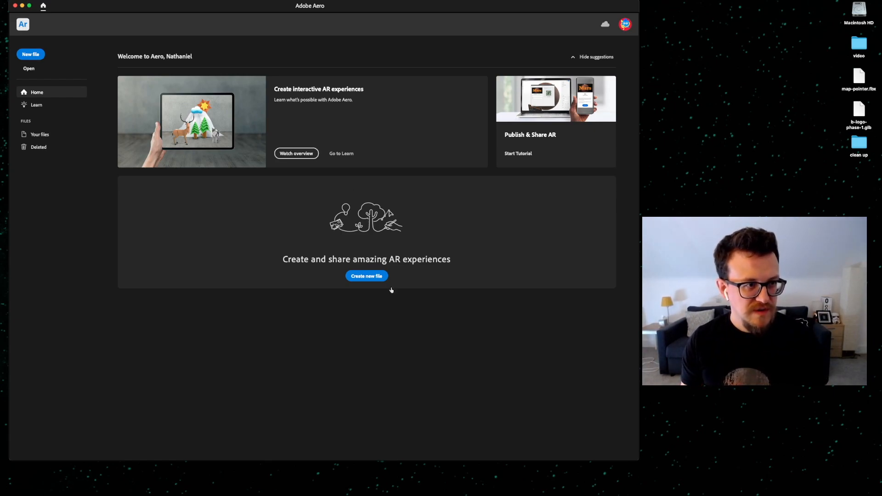
{"action": "mouse_move", "coordinate": [50, 54]}
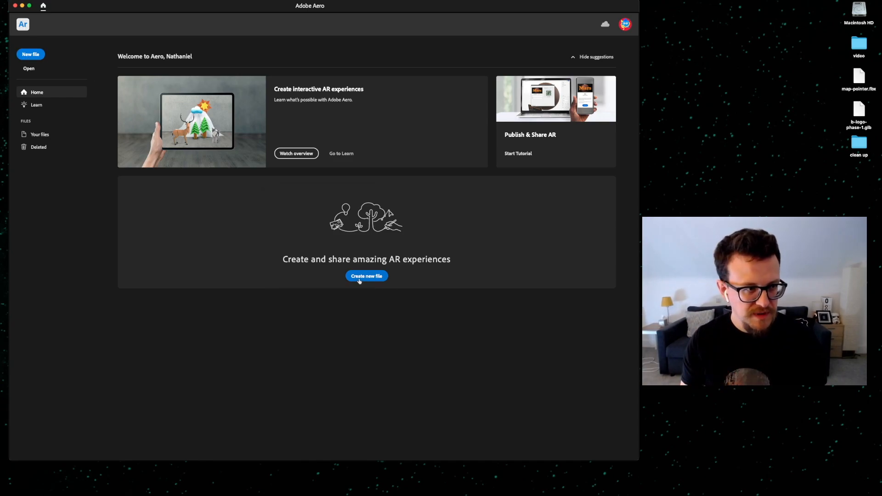
Create a new Aero AR project named TEST and confirm it.
{"action": "left_click", "coordinate": [366, 275]}
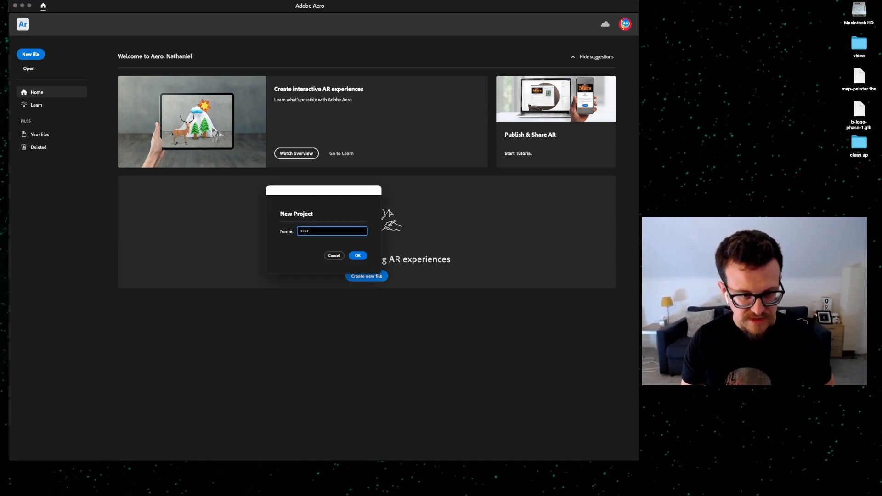
{"action": "left_click", "coordinate": [358, 255]}
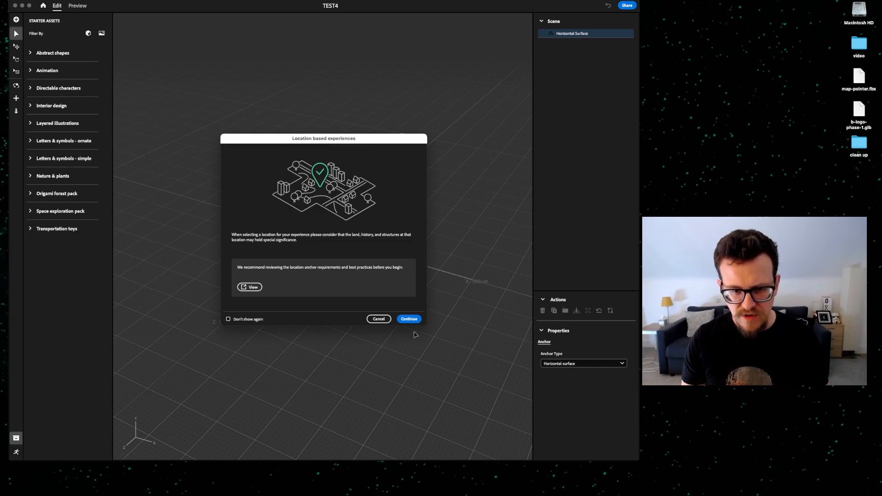
Continue past the location-based experiences notice to the location-selection globe.
{"action": "left_click", "coordinate": [409, 319]}
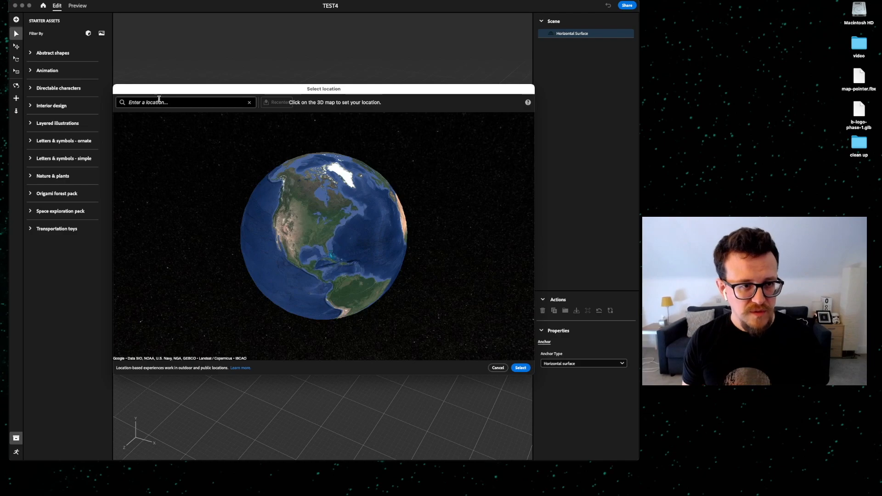
Search 'time', pin Times Square, Manhattan on the location map, then clear the search.
{"action": "type", "text": "time"}
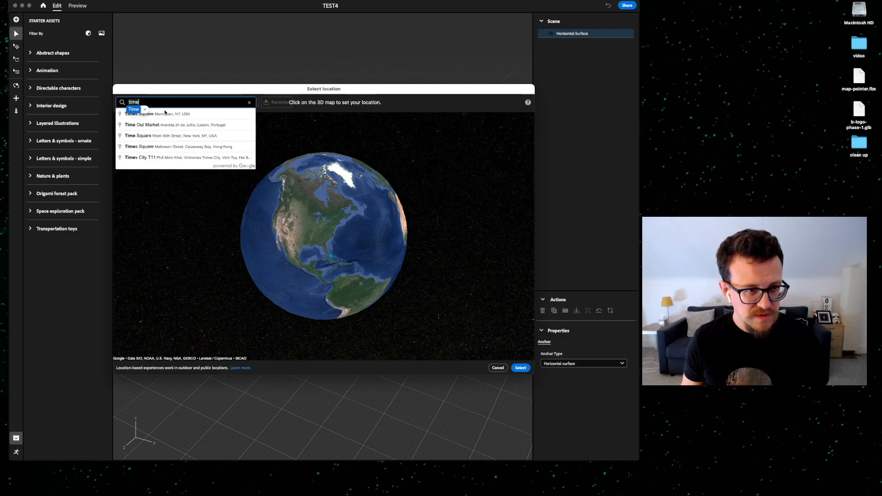
{"action": "left_click", "coordinate": [151, 114]}
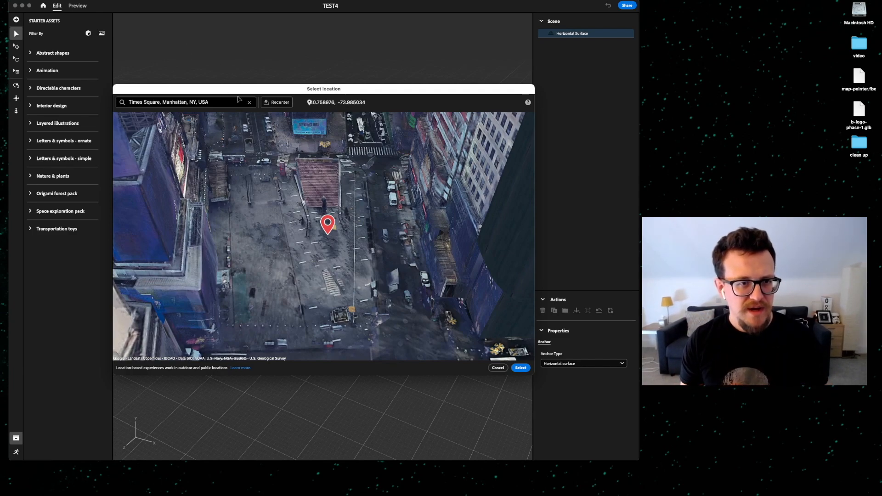
{"action": "left_click", "coordinate": [248, 102]}
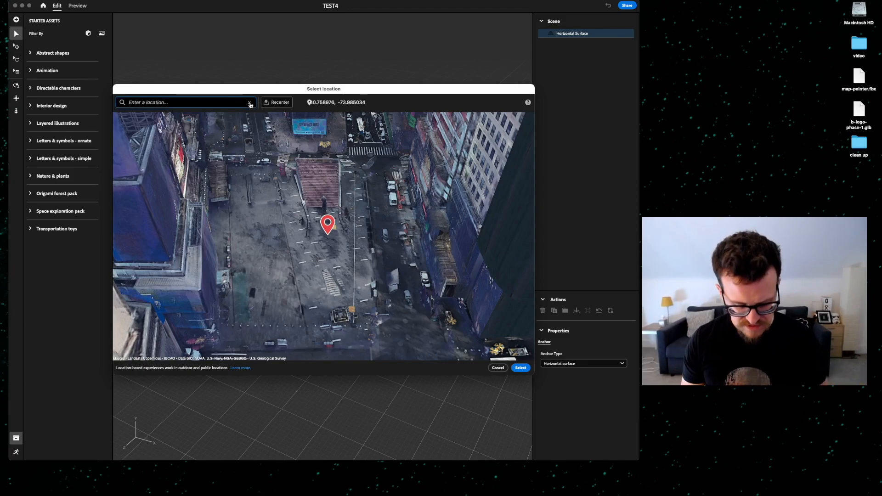
Search 'hong' and jump the location map to Hong Kong's 3D city model.
{"action": "type", "text": "hong"}
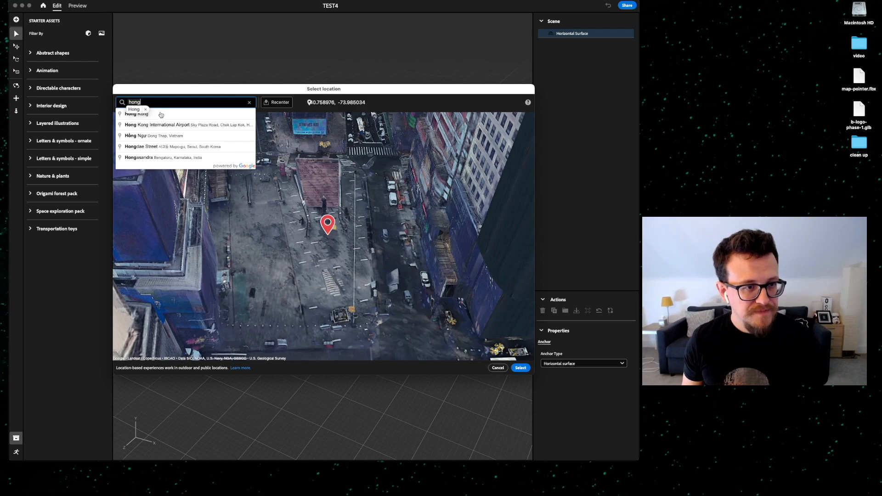
{"action": "left_click", "coordinate": [139, 114]}
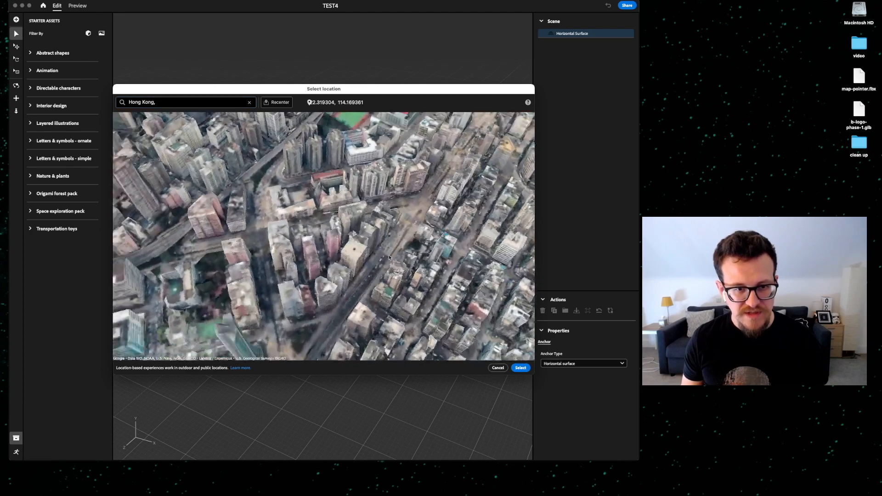
{"action": "left_click", "coordinate": [380, 215]}
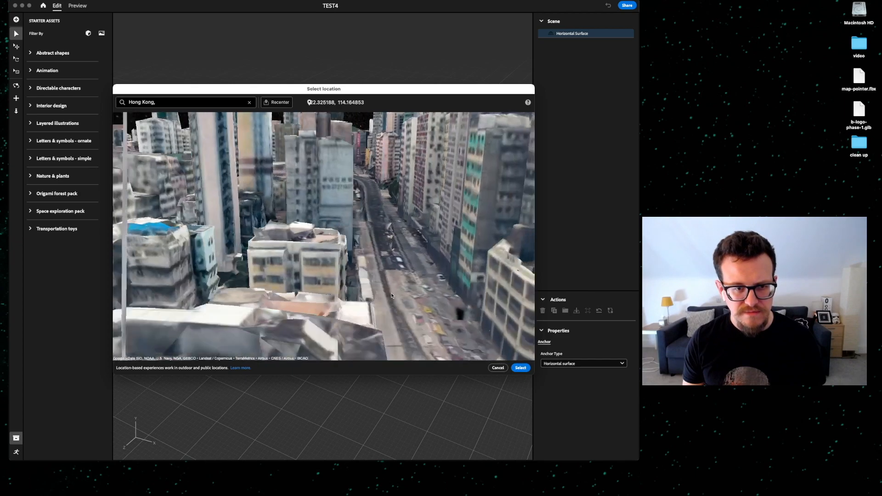
Drop the location pin on a Hong Kong street, nudge it nearby, and clear the search.
{"action": "left_click", "coordinate": [411, 282]}
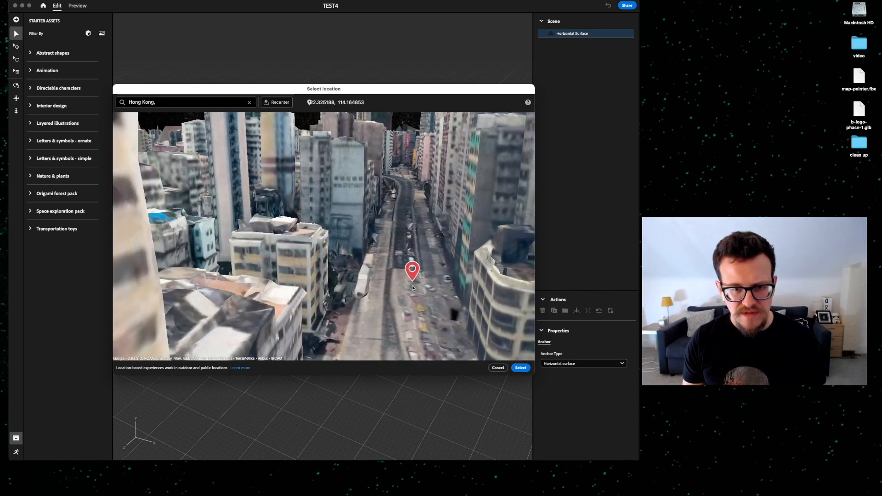
{"action": "left_click", "coordinate": [275, 102]}
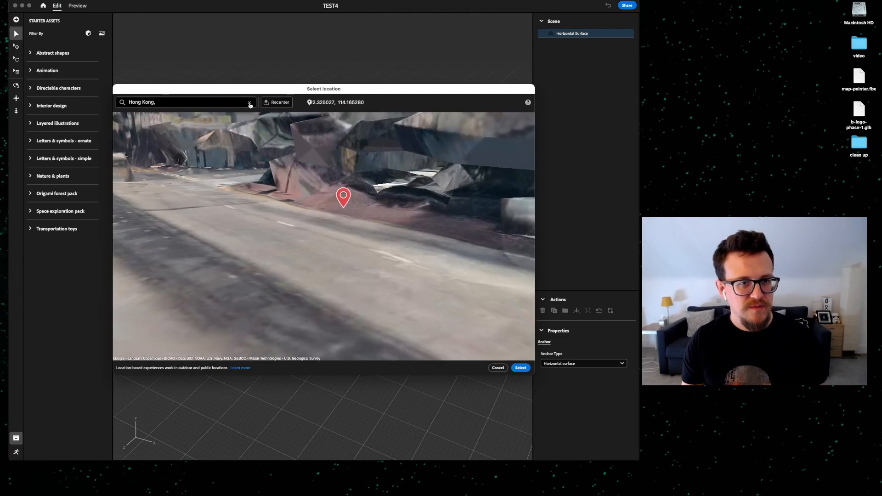
{"action": "left_click", "coordinate": [248, 101]}
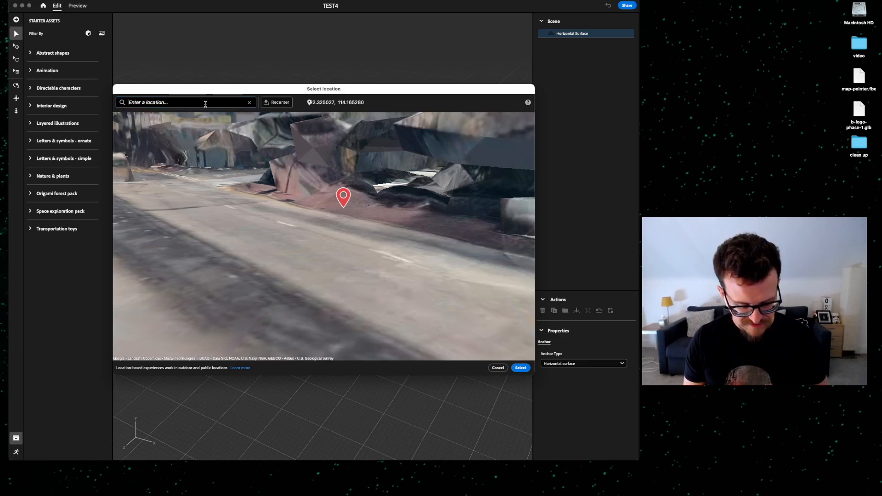
Search postcode SW1P, drag a London street junction under the pin, and select that location.
{"action": "type", "text": "S"}
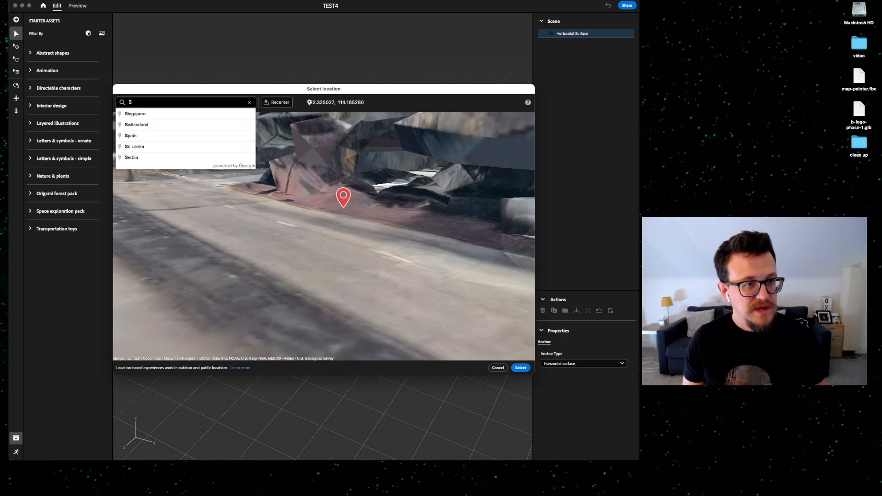
{"action": "type", "text": "W1p 1DH"}
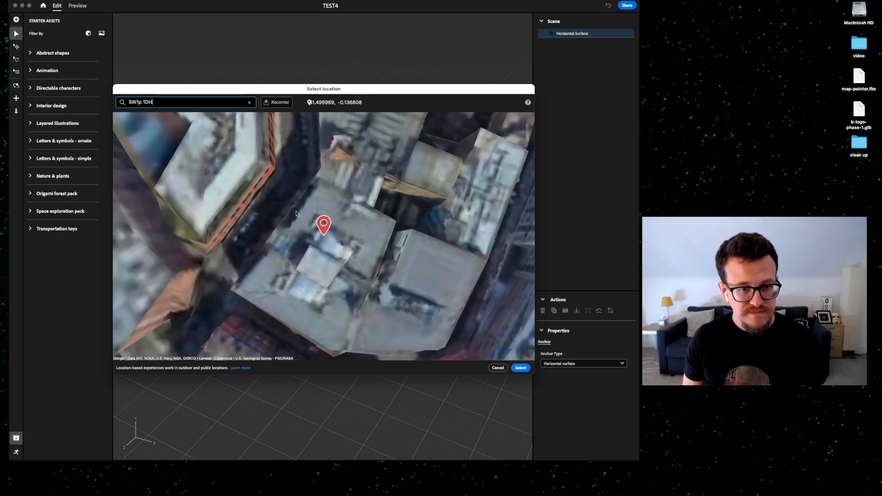
{"action": "left_click_drag", "start_coordinate": [295, 212], "coordinate": [247, 276]}
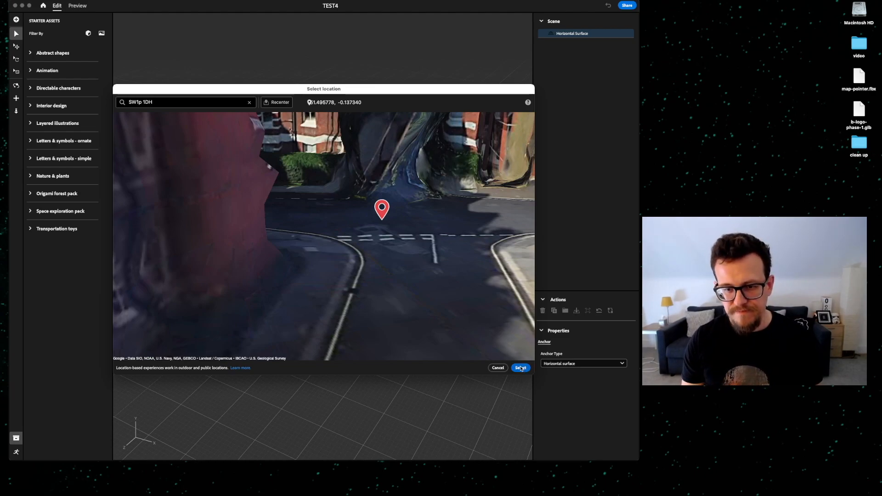
{"action": "left_click", "coordinate": [520, 368]}
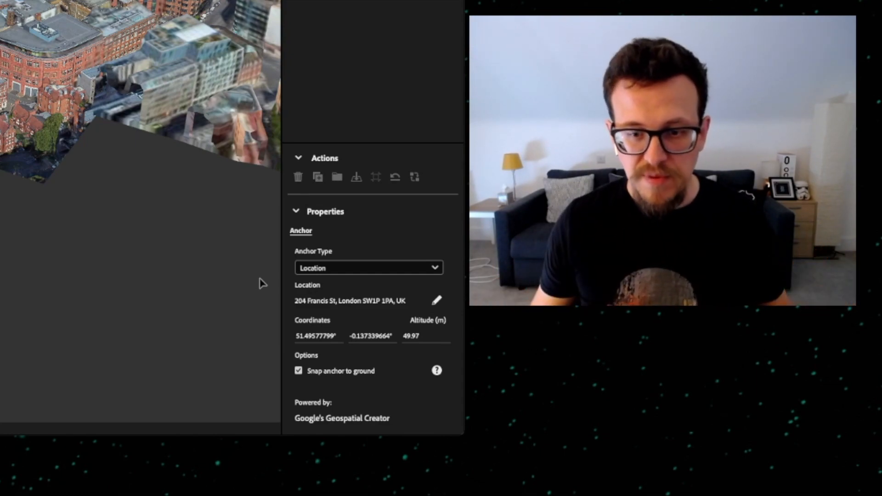
Keep the Anchor Type set to Location for the 204 Francis St, London scene.
{"action": "left_click", "coordinate": [368, 268]}
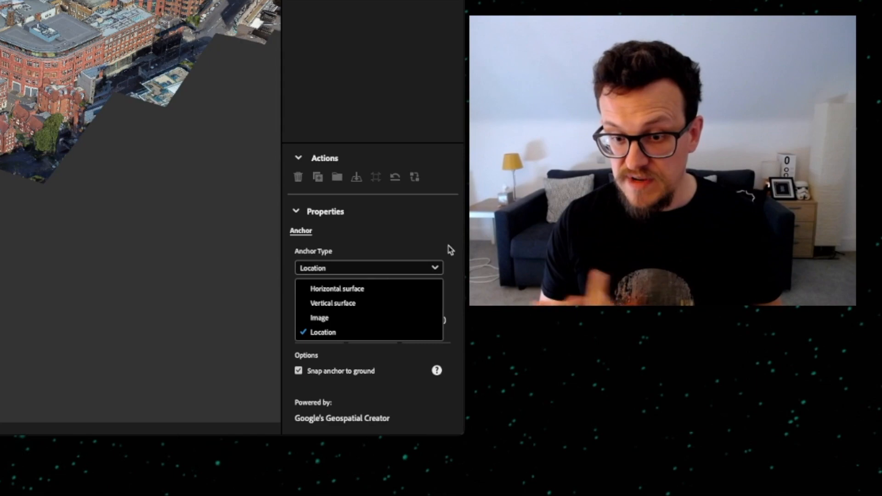
{"action": "left_click", "coordinate": [323, 332]}
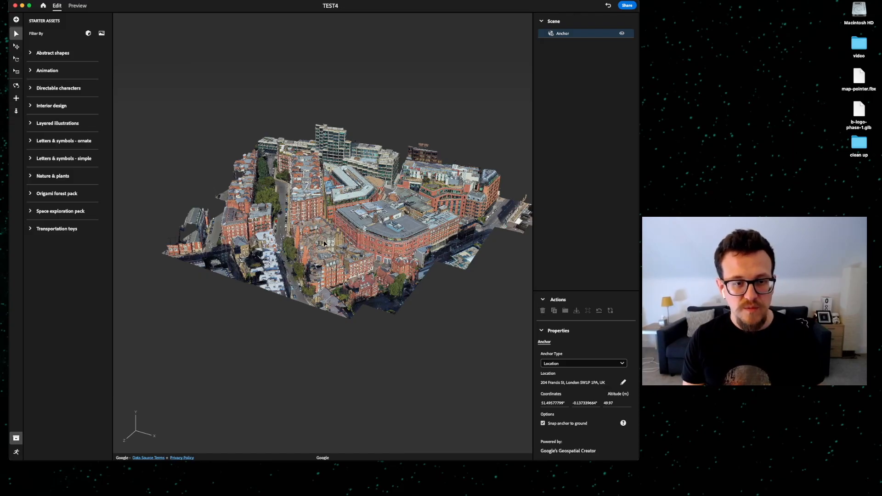
{"action": "mouse_move", "coordinate": [482, 83]}
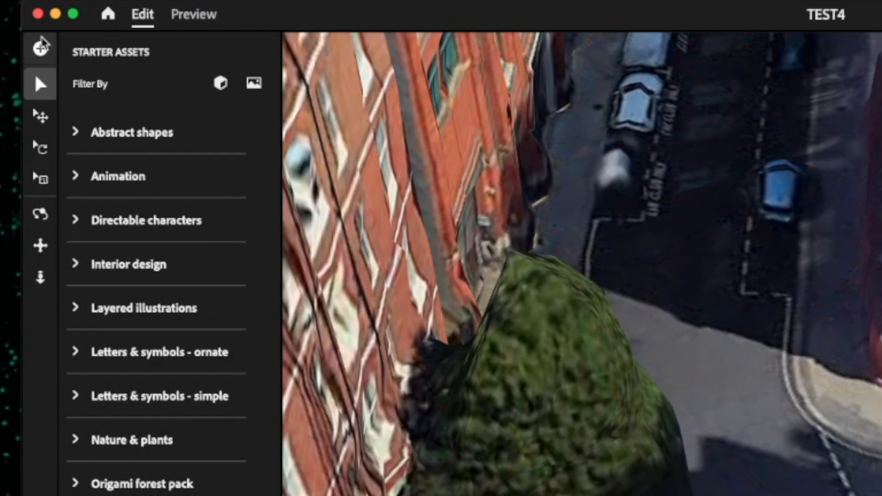
{"action": "mouse_move", "coordinate": [42, 48]}
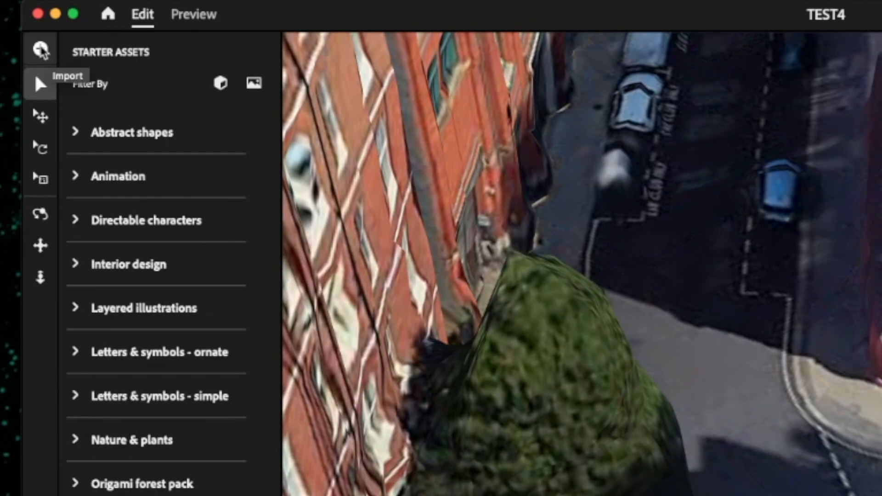
{"action": "mouse_move", "coordinate": [40, 122]}
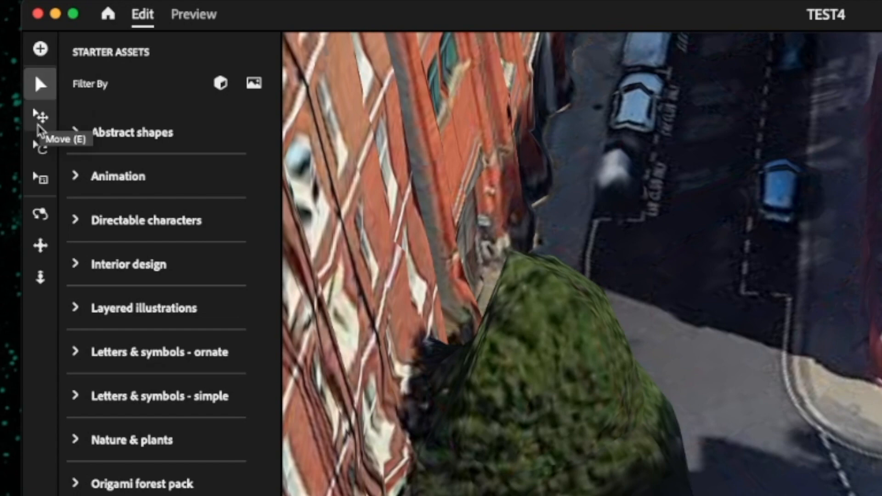
{"action": "mouse_move", "coordinate": [70, 106]}
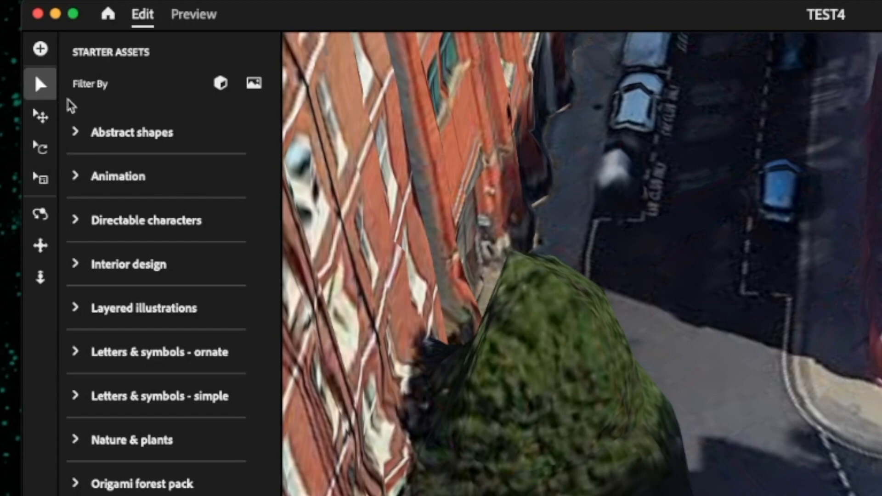
{"action": "mouse_move", "coordinate": [40, 122]}
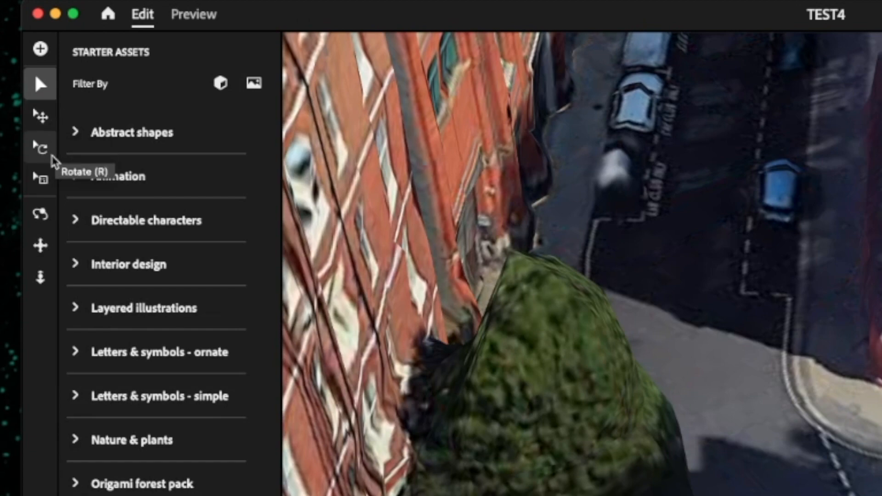
{"action": "mouse_move", "coordinate": [42, 178]}
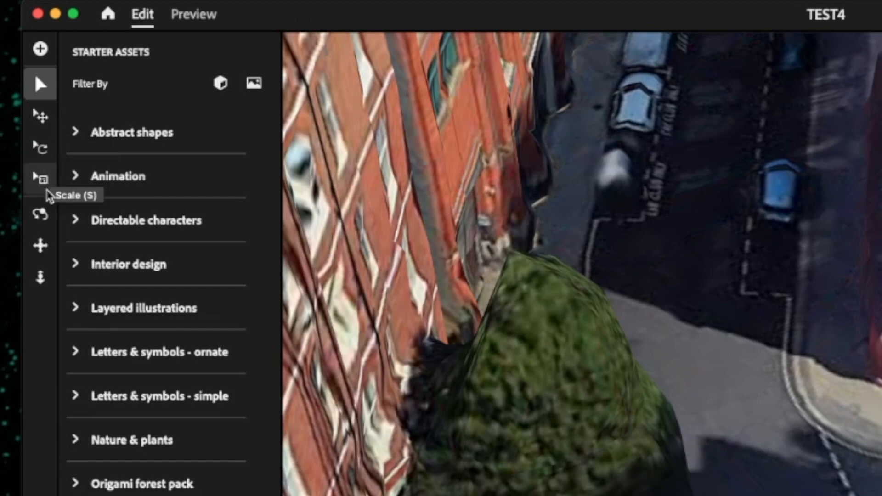
{"action": "mouse_move", "coordinate": [49, 226]}
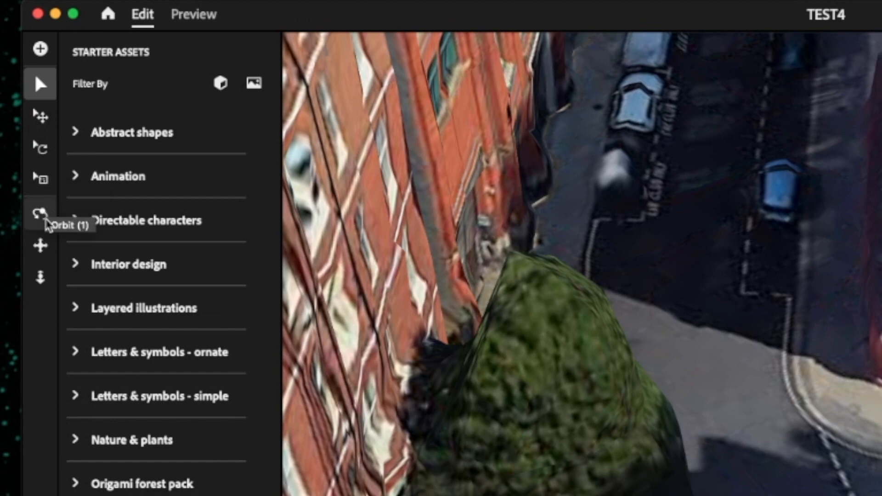
{"action": "mouse_move", "coordinate": [37, 243]}
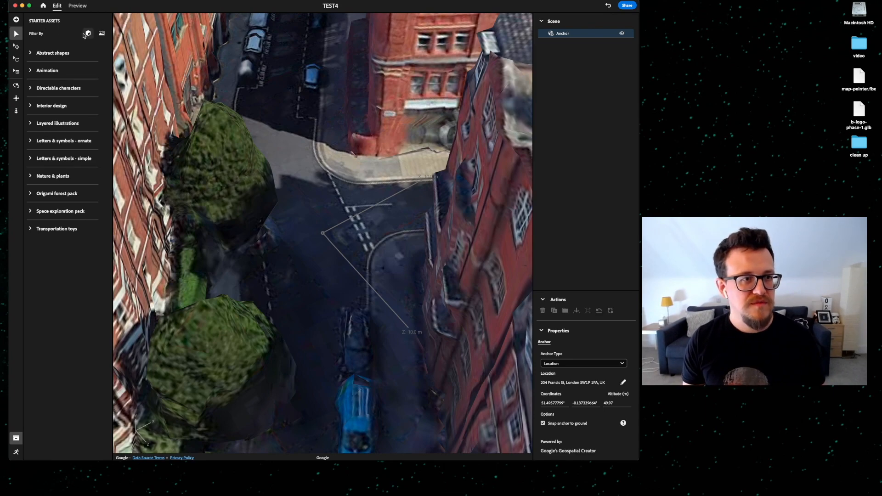
Browse the Abstract shapes assets briefly, then expand the Space exploration pack to show its models.
{"action": "left_click", "coordinate": [53, 52]}
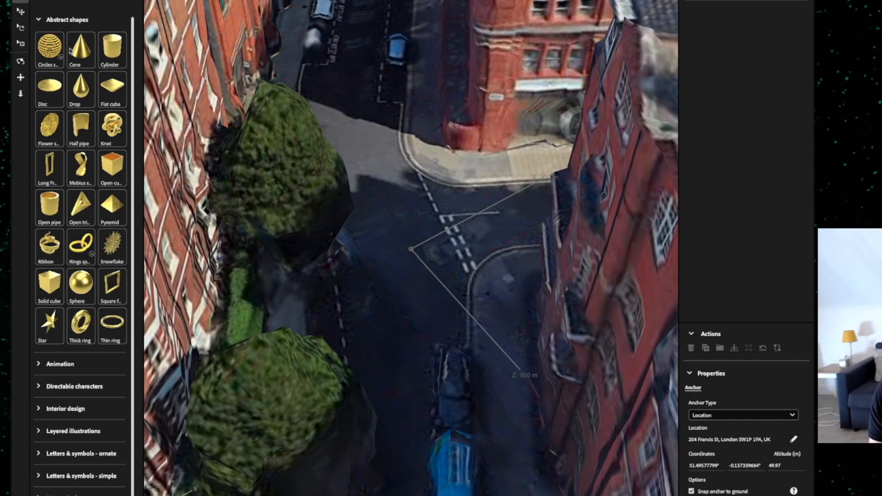
{"action": "left_click", "coordinate": [65, 20]}
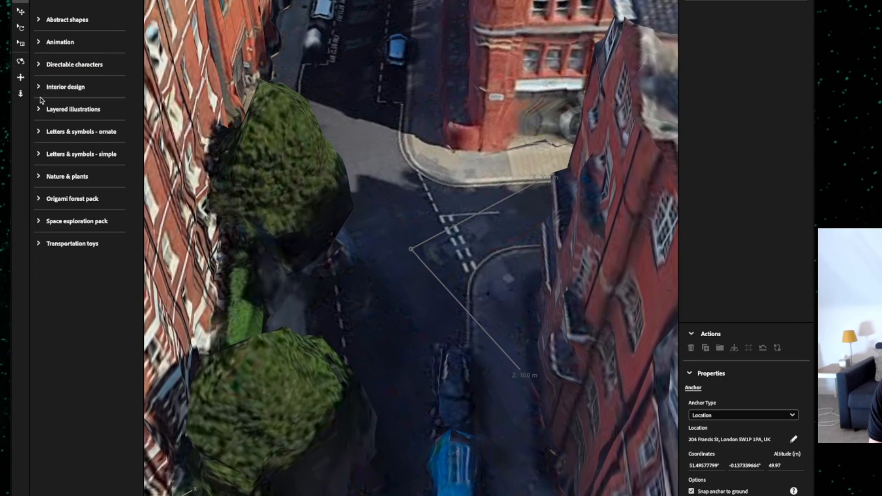
{"action": "mouse_move", "coordinate": [39, 109]}
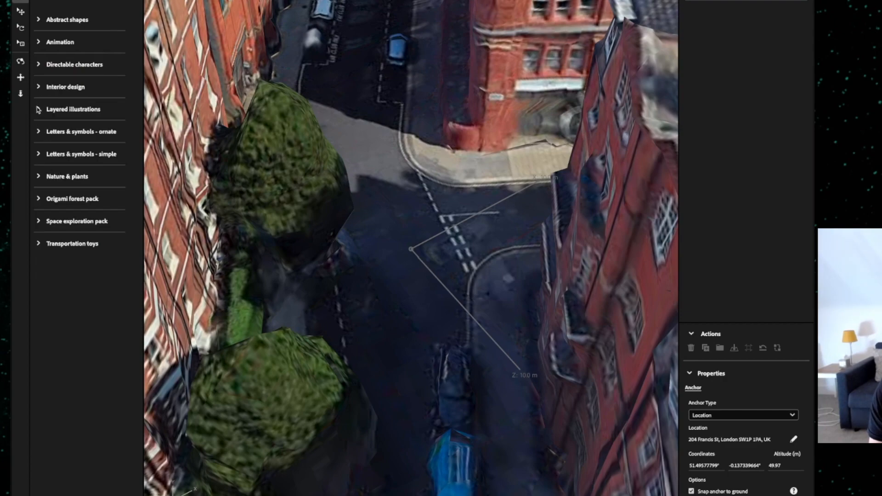
{"action": "mouse_move", "coordinate": [40, 101]}
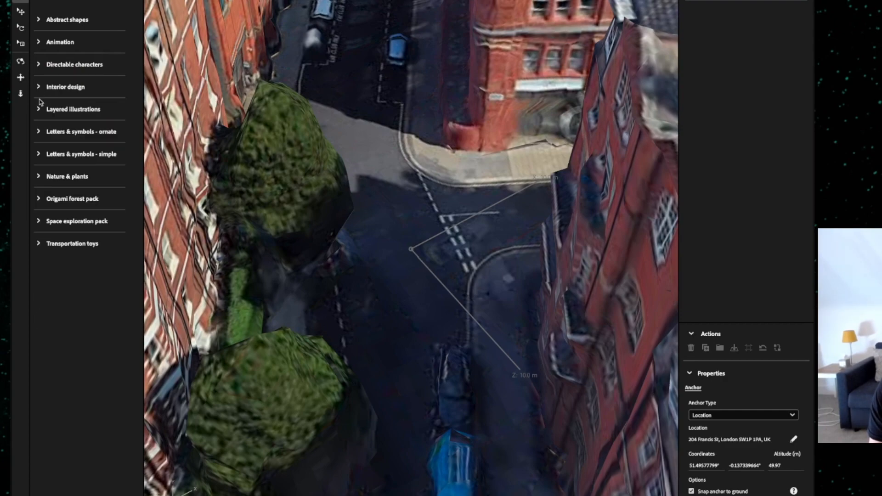
{"action": "left_click", "coordinate": [66, 176]}
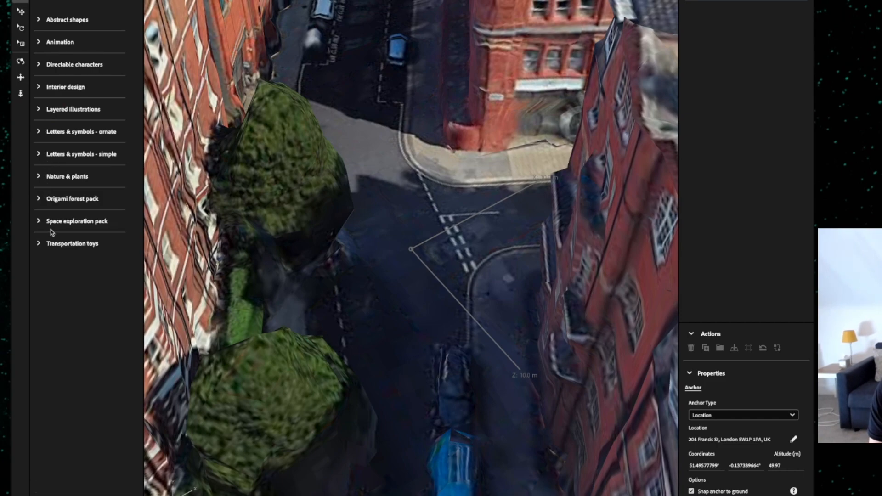
{"action": "left_click", "coordinate": [77, 221]}
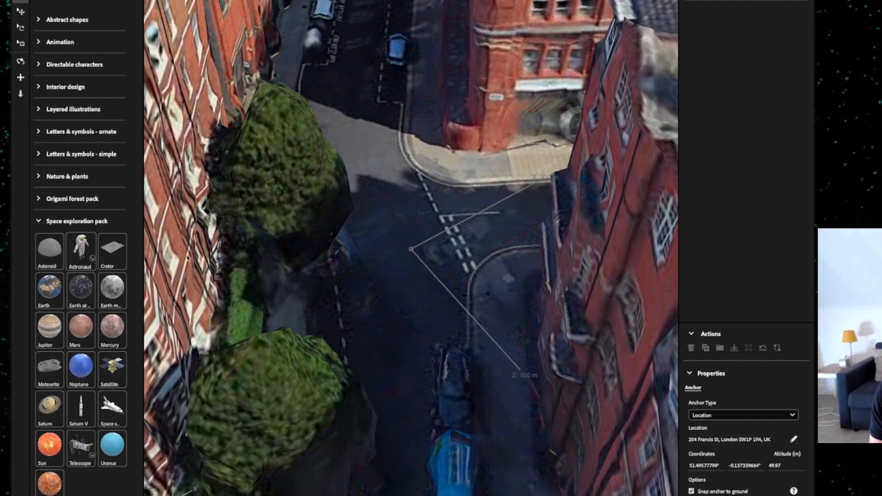
{"action": "mouse_move", "coordinate": [81, 251]}
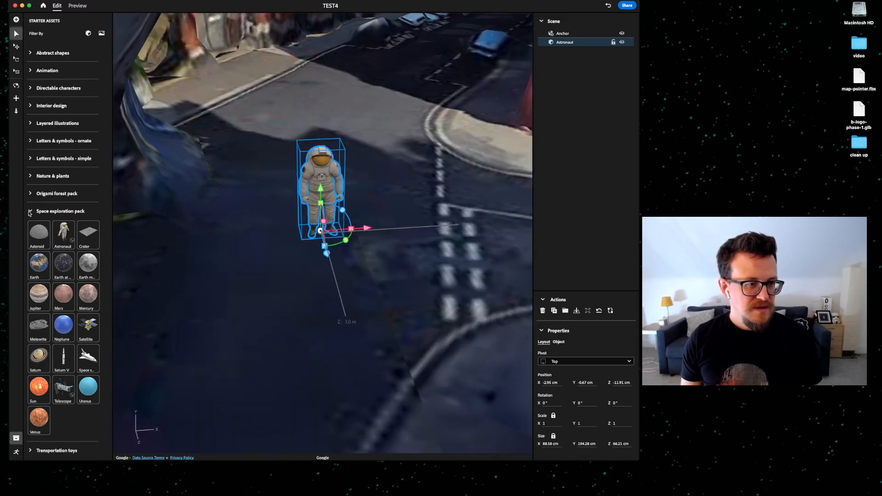
Collapse the Space exploration pack after placing the astronaut at the London anchor.
{"action": "left_click", "coordinate": [30, 211]}
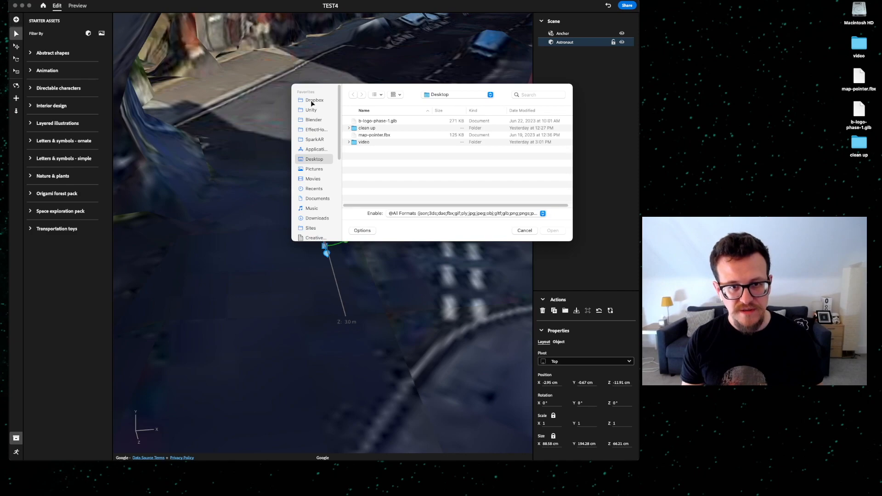
Import b-logo-phase-1.glb and map-pointer.fbx from the Desktop into the London scene.
{"action": "left_click", "coordinate": [524, 230]}
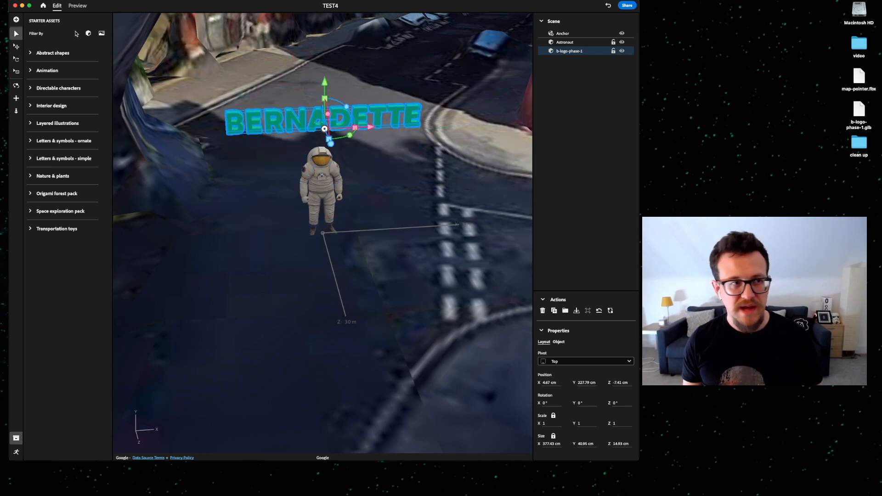
{"action": "left_click", "coordinate": [15, 20]}
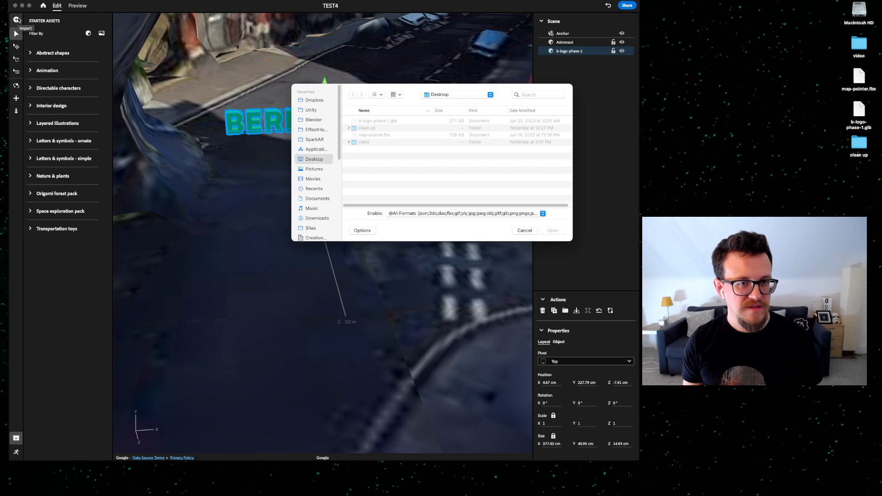
{"action": "left_click", "coordinate": [524, 230]}
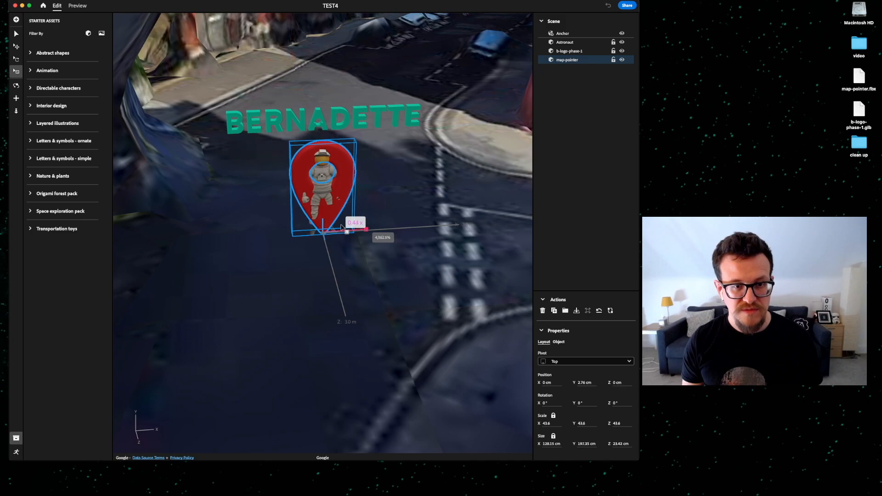
{"action": "left_click", "coordinate": [566, 41]}
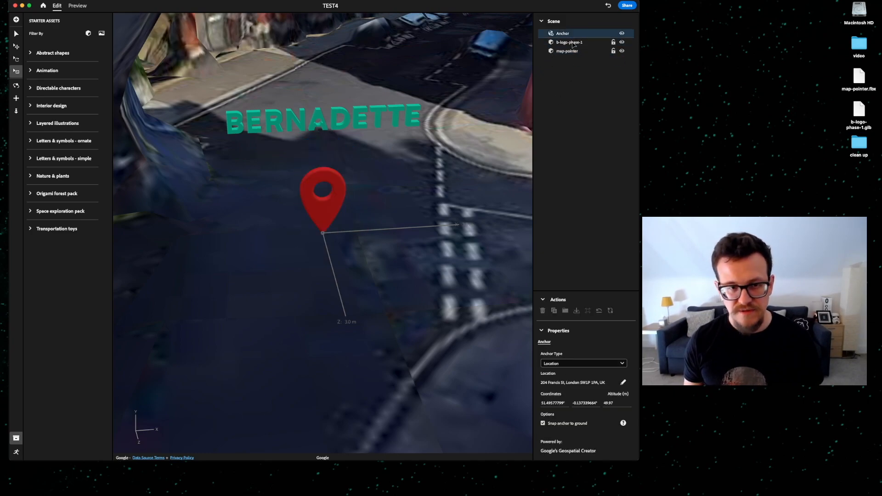
{"action": "left_click", "coordinate": [567, 50]}
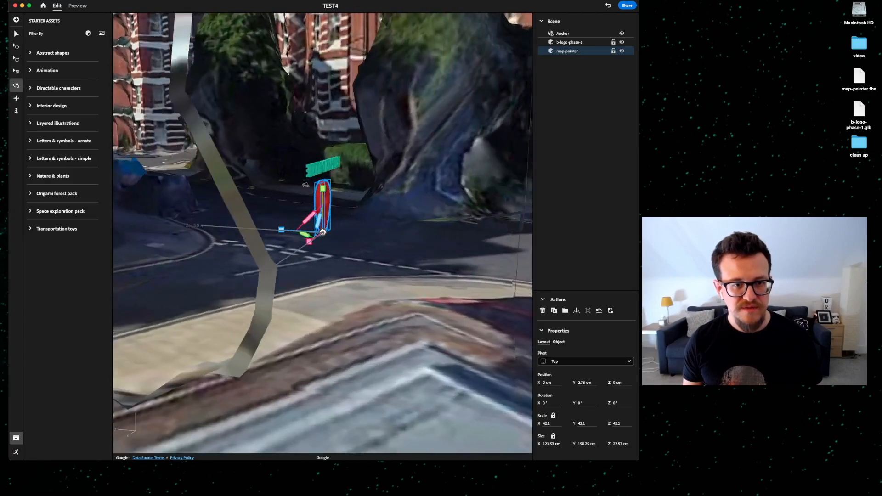
{"action": "left_click", "coordinate": [562, 33]}
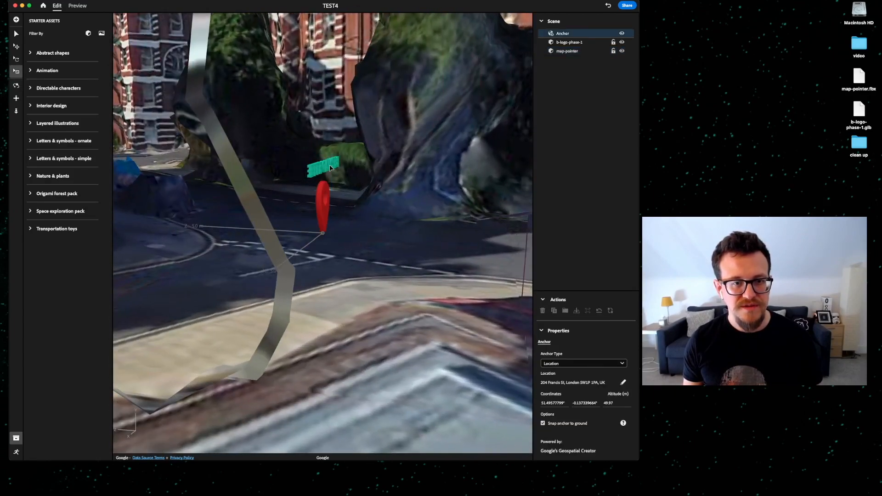
{"action": "left_click", "coordinate": [568, 42]}
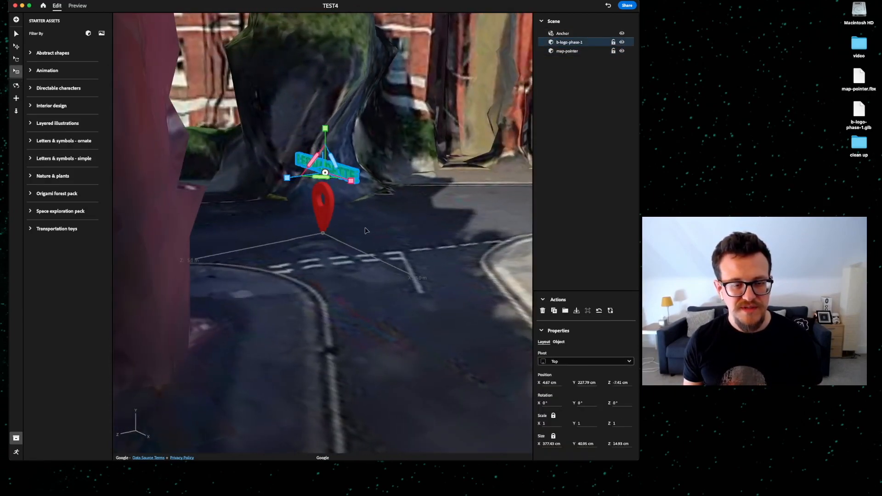
{"action": "left_click", "coordinate": [567, 51]}
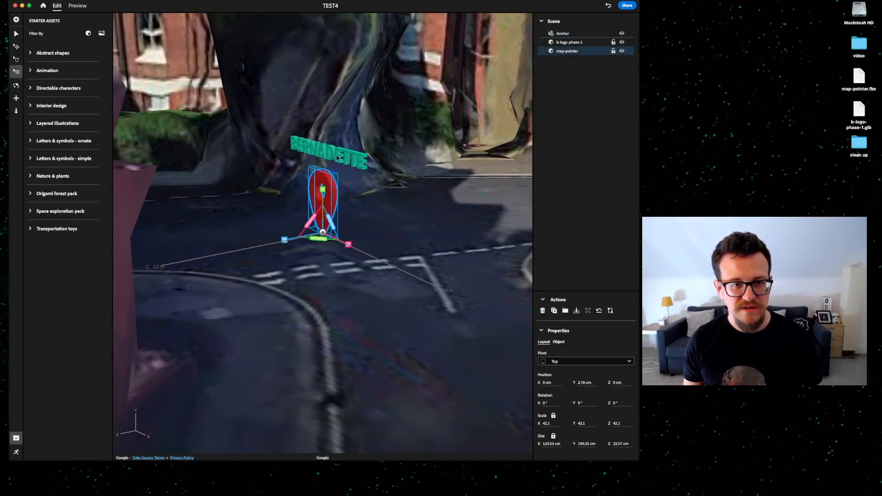
{"action": "left_click", "coordinate": [570, 42]}
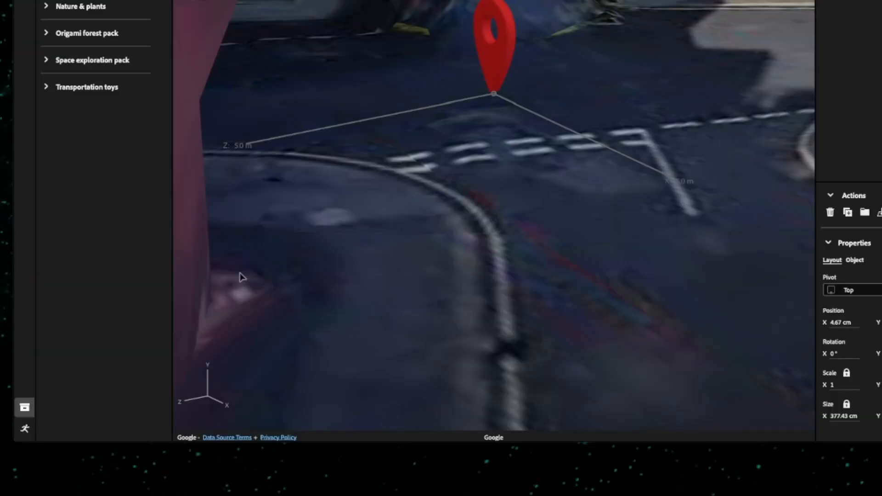
{"action": "mouse_move", "coordinate": [123, 371]}
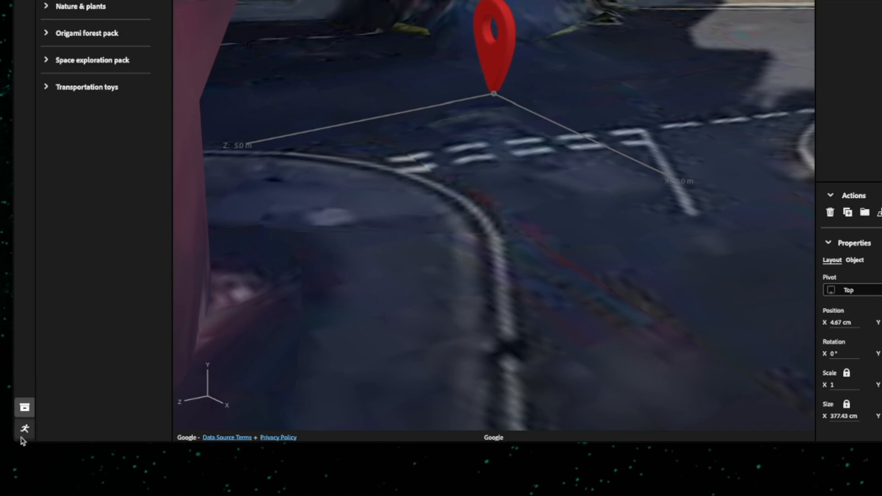
Add a Proximity Enter trigger in the Behaviors panel and change its type to Start.
{"action": "left_click", "coordinate": [24, 428]}
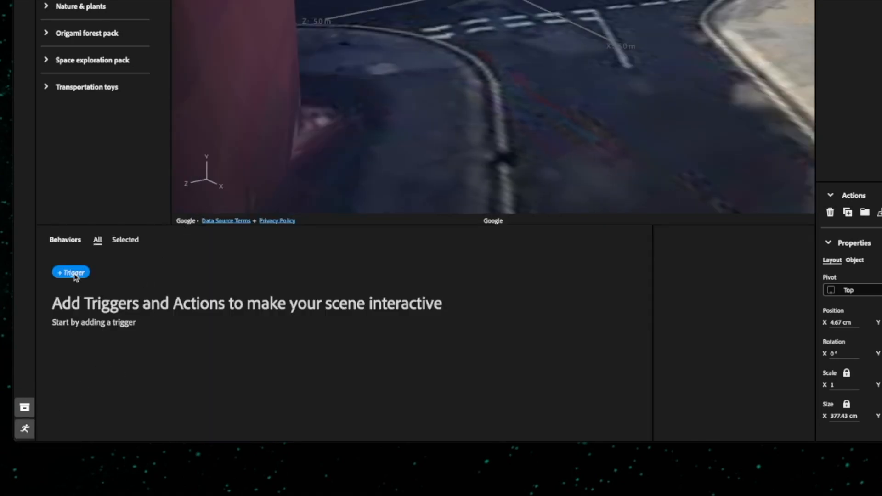
{"action": "left_click", "coordinate": [71, 272]}
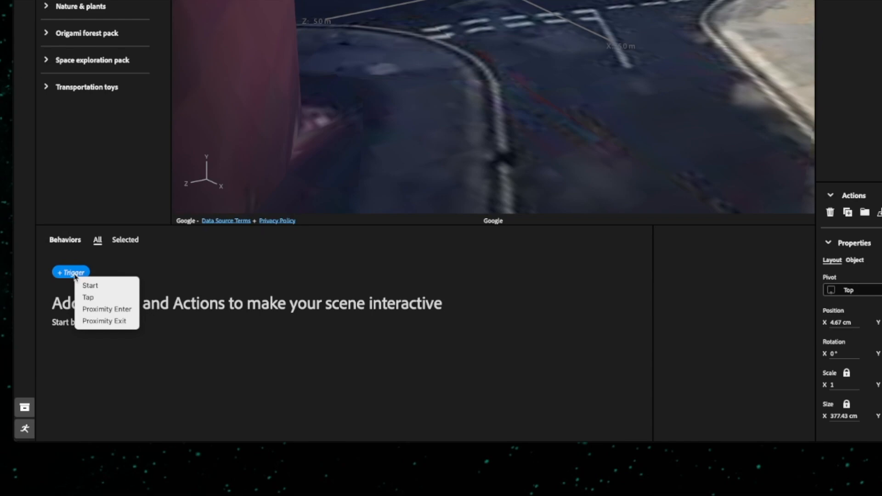
{"action": "mouse_move", "coordinate": [107, 309]}
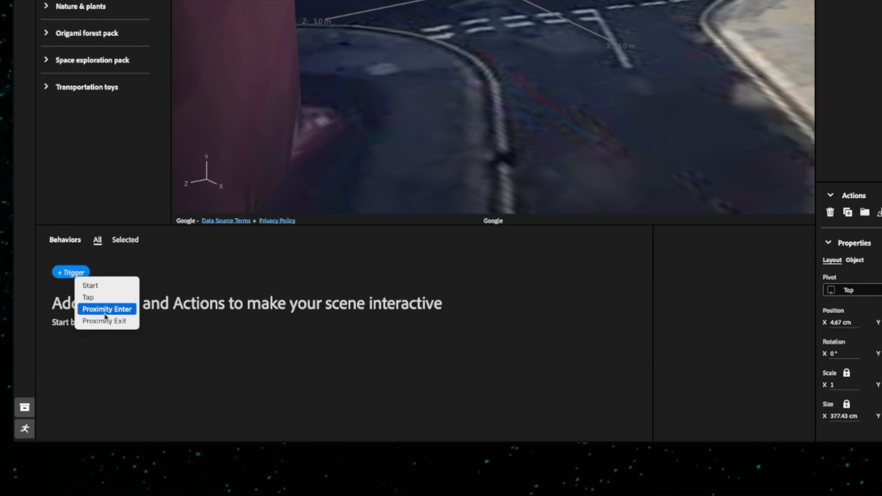
{"action": "left_click", "coordinate": [107, 308]}
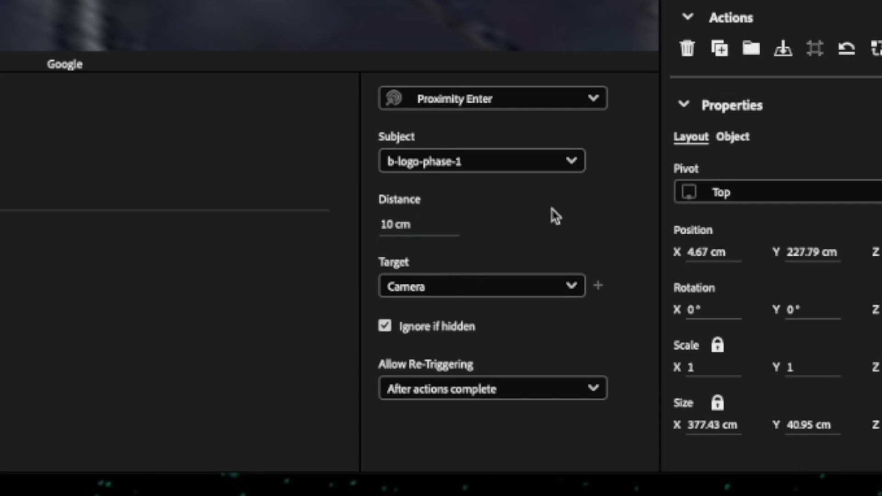
{"action": "left_click", "coordinate": [592, 97]}
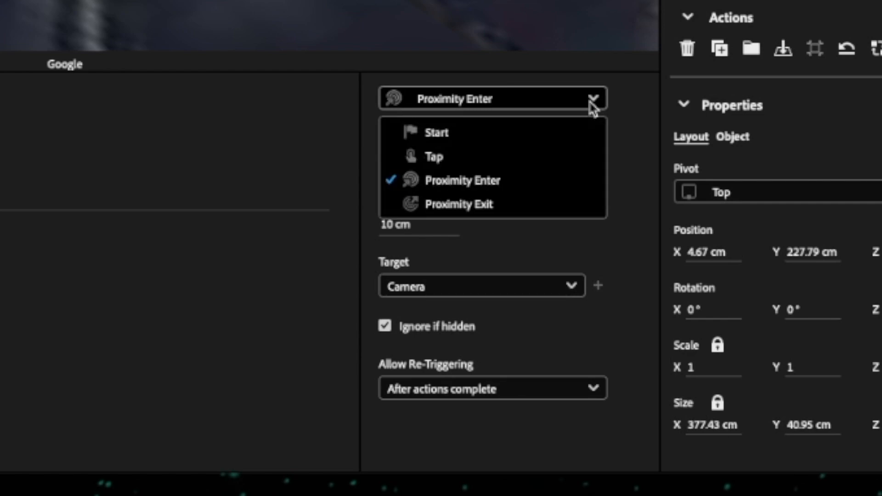
{"action": "left_click", "coordinate": [437, 132]}
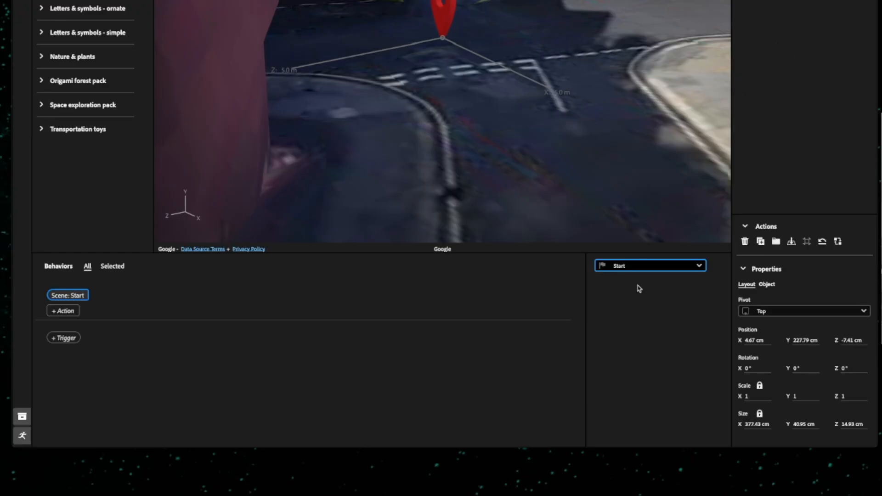
Add a Spin action to the logo lasting 5 s with Linear easing and Infinite looping.
{"action": "left_click", "coordinate": [62, 310]}
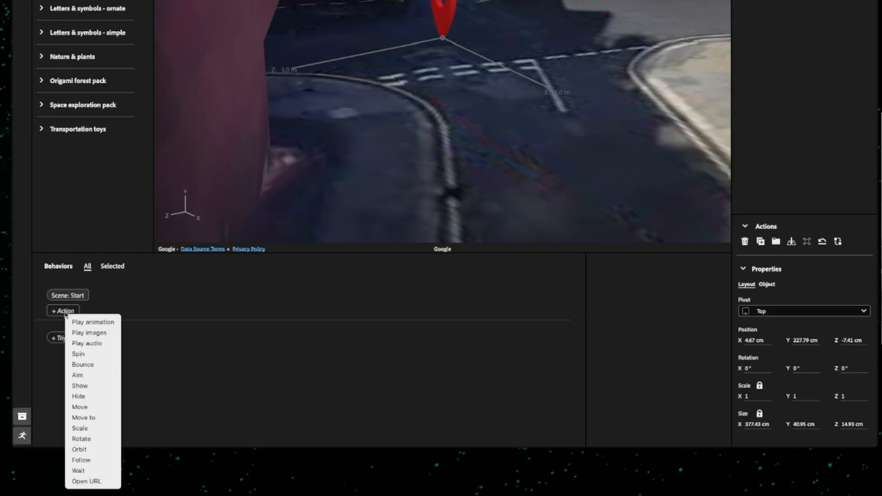
{"action": "left_click", "coordinate": [77, 353]}
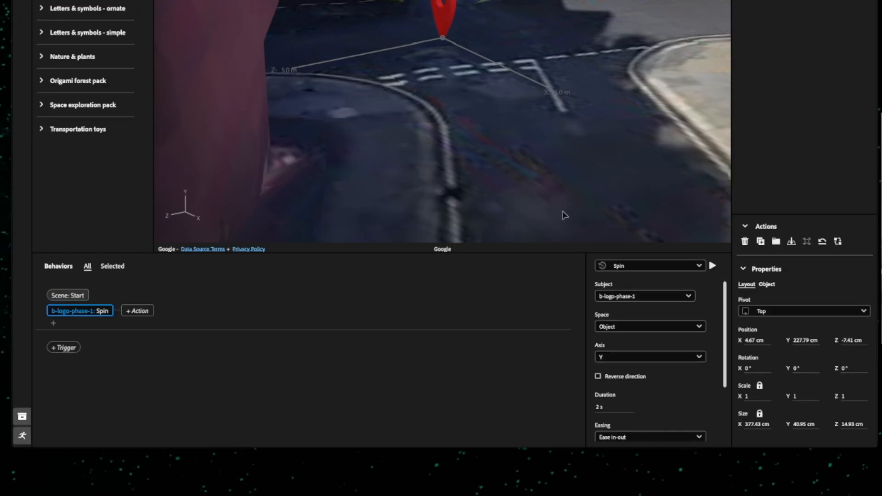
{"action": "scroll", "scroll_direction": "down", "scroll_amount": 3}
{"action": "type", "text": "5"}
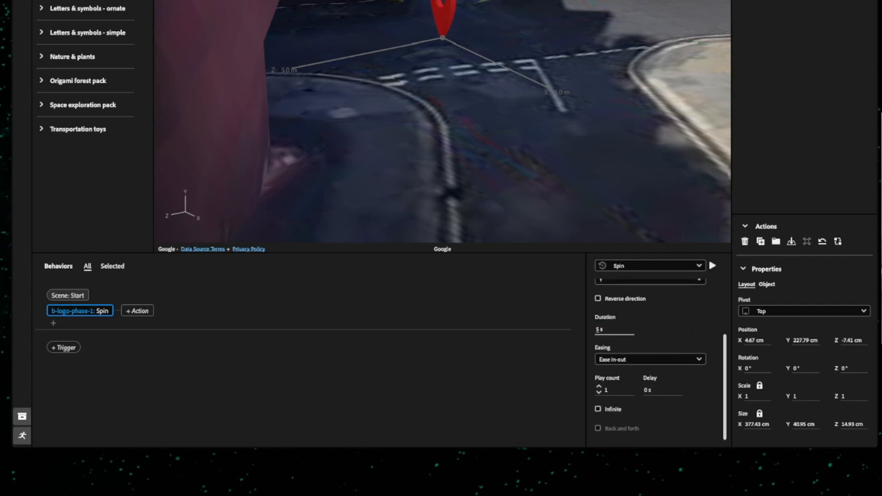
{"action": "left_click", "coordinate": [650, 359]}
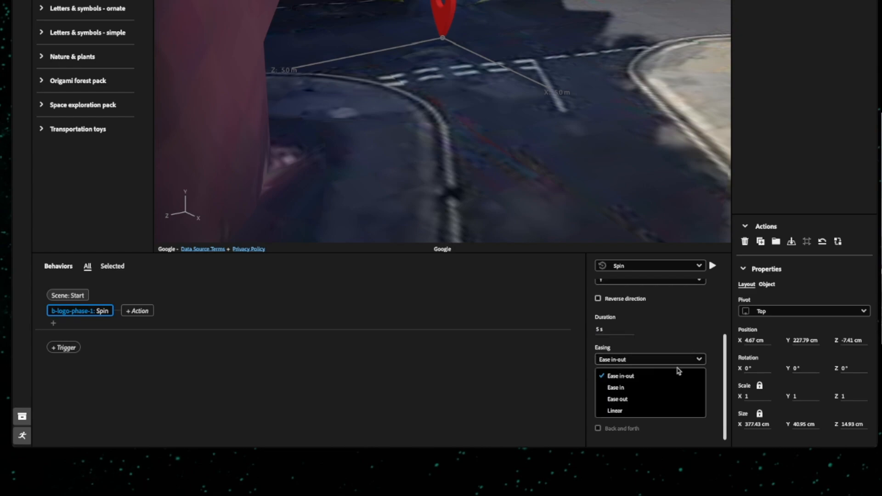
{"action": "left_click", "coordinate": [613, 411]}
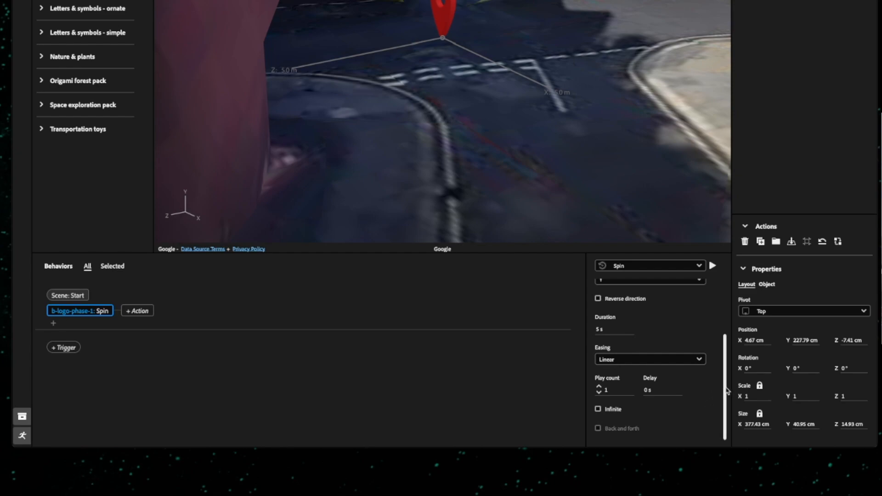
{"action": "left_click", "coordinate": [597, 410]}
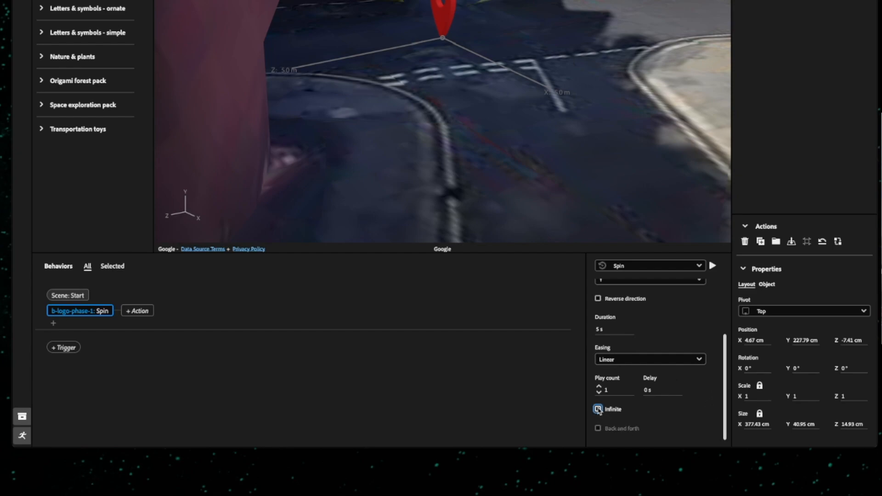
{"action": "left_click", "coordinate": [597, 410]}
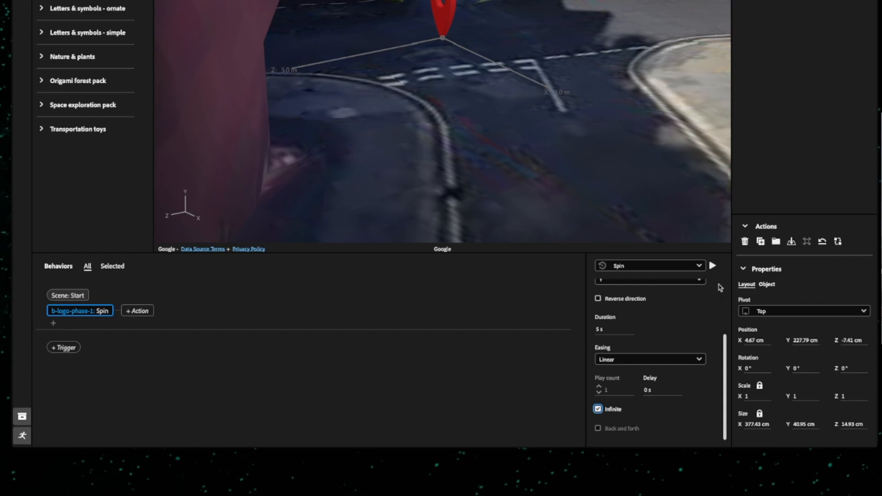
{"action": "mouse_move", "coordinate": [711, 264]}
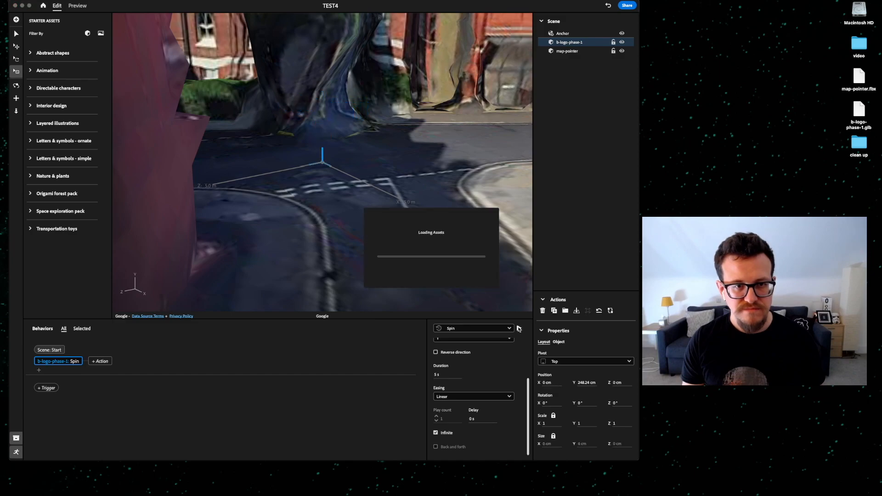
{"action": "left_click", "coordinate": [566, 52]}
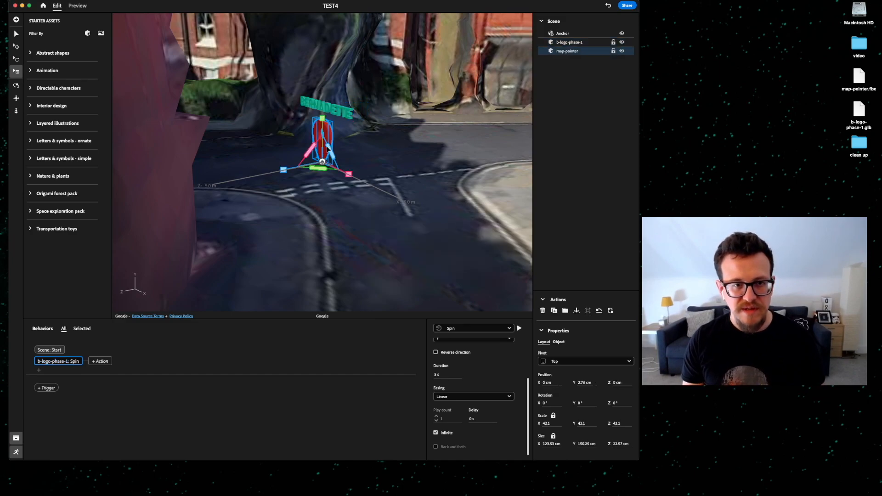
{"action": "mouse_move", "coordinate": [136, 206]}
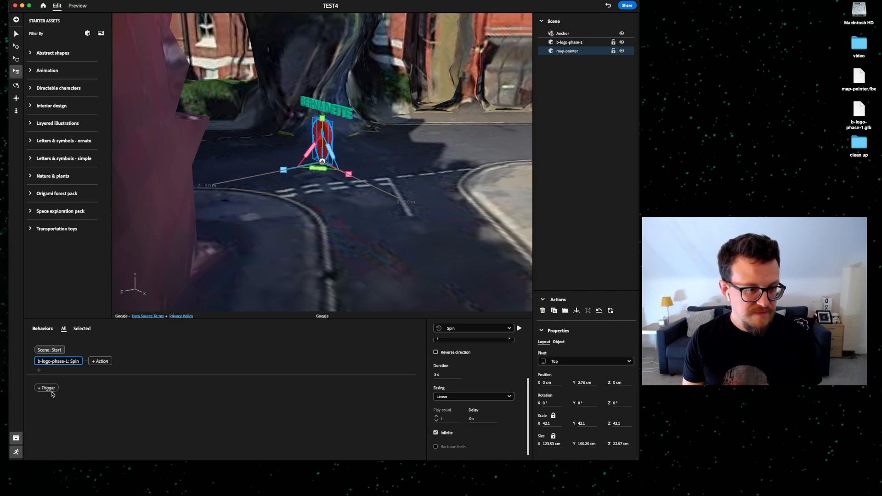
Add a Start trigger bouncing the map pointer 50 cm with Ease in-out easing, looping infinitely.
{"action": "left_click", "coordinate": [46, 388]}
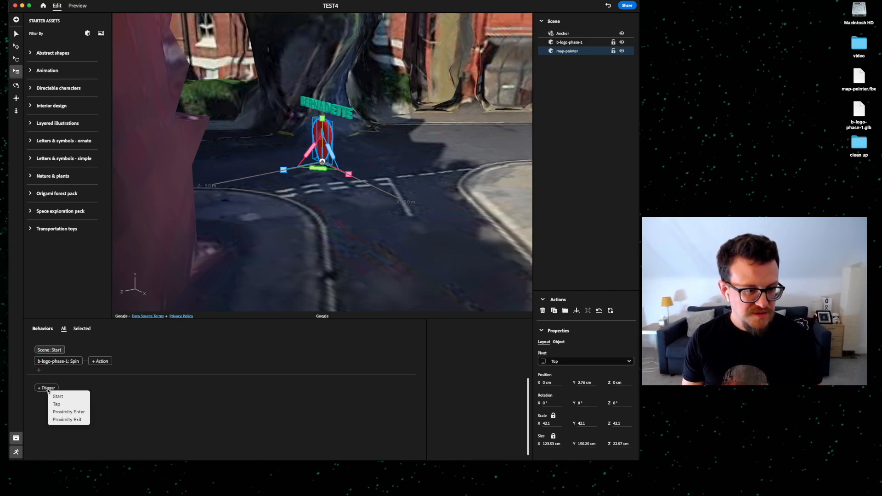
{"action": "left_click", "coordinate": [58, 396]}
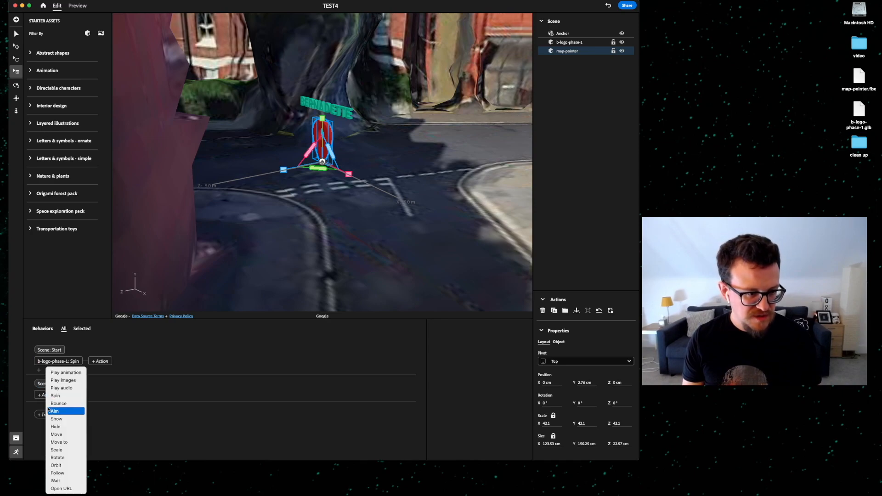
{"action": "left_click", "coordinate": [59, 404]}
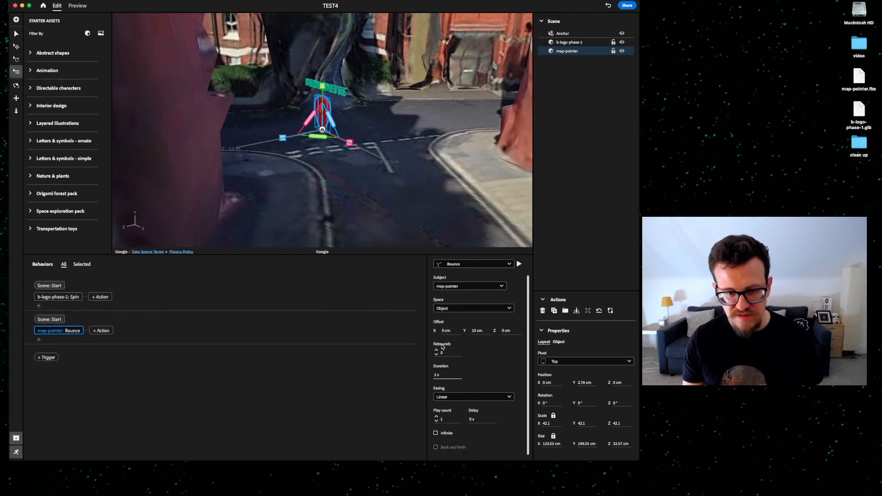
{"action": "left_click", "coordinate": [480, 329]}
{"action": "type", "text": "50"}
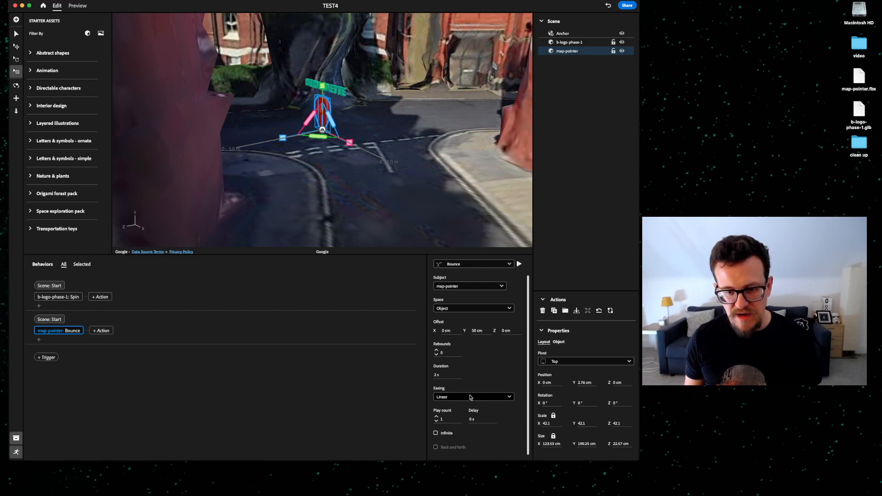
{"action": "left_click", "coordinate": [473, 397]}
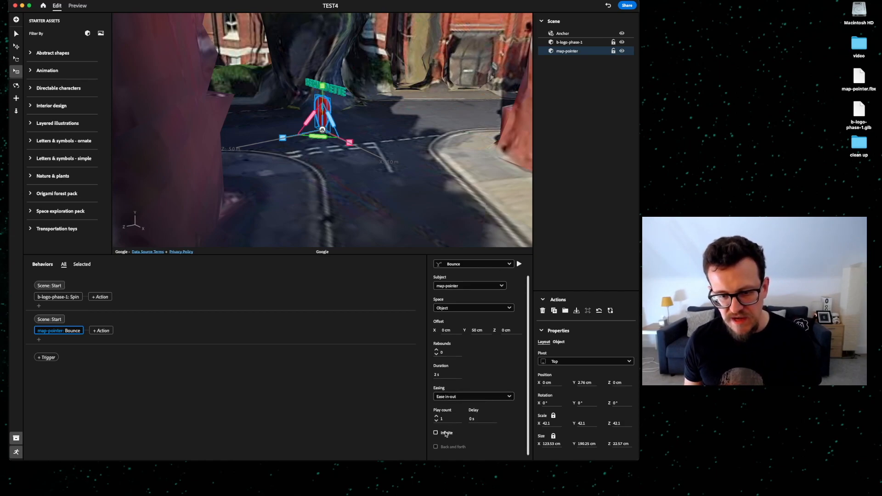
{"action": "left_click", "coordinate": [435, 433]}
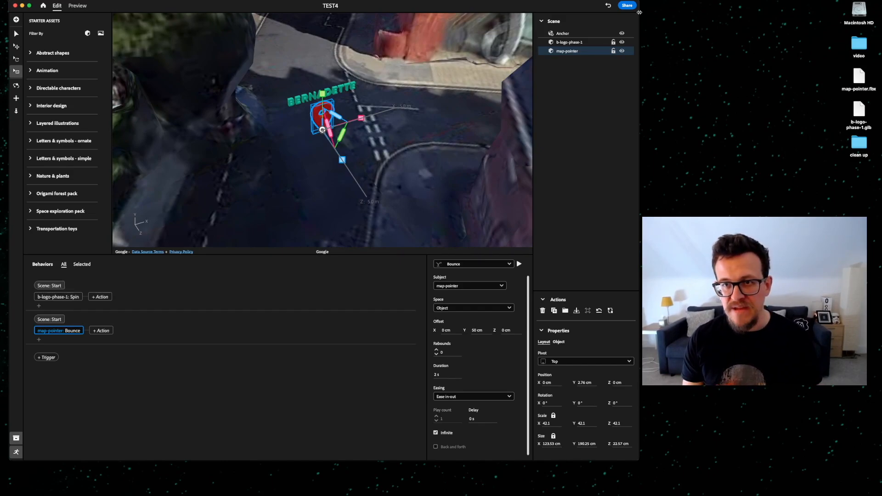
{"action": "mouse_move", "coordinate": [627, 5]}
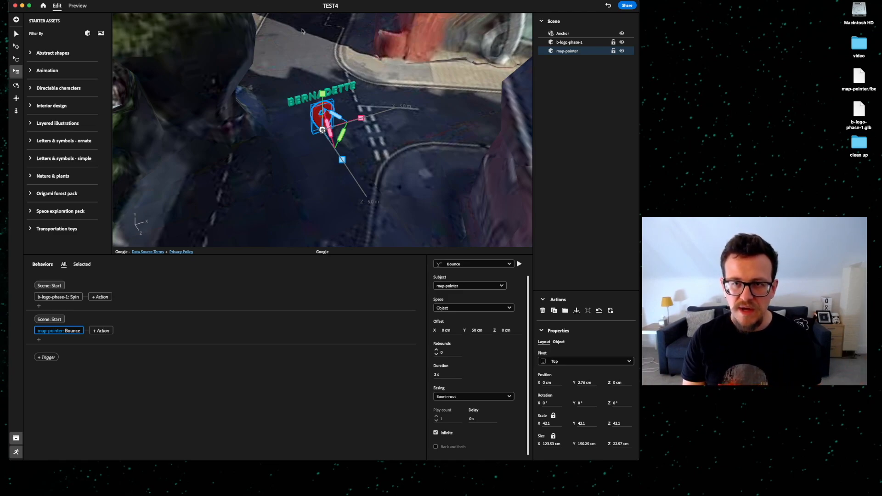
Open the Share as AR dialog for the TEST4 scene.
{"action": "left_click", "coordinate": [628, 5]}
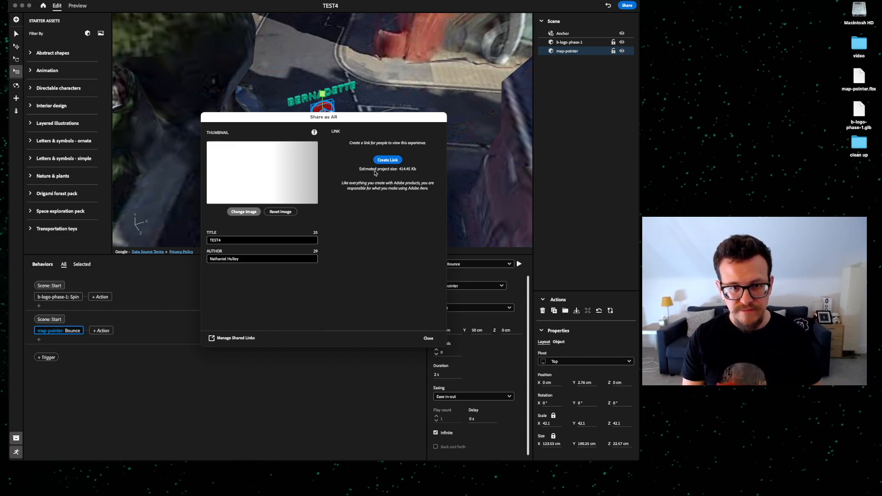
Create the shareable AR link and QR code for TEST4, then close the dialog.
{"action": "left_click", "coordinate": [387, 160]}
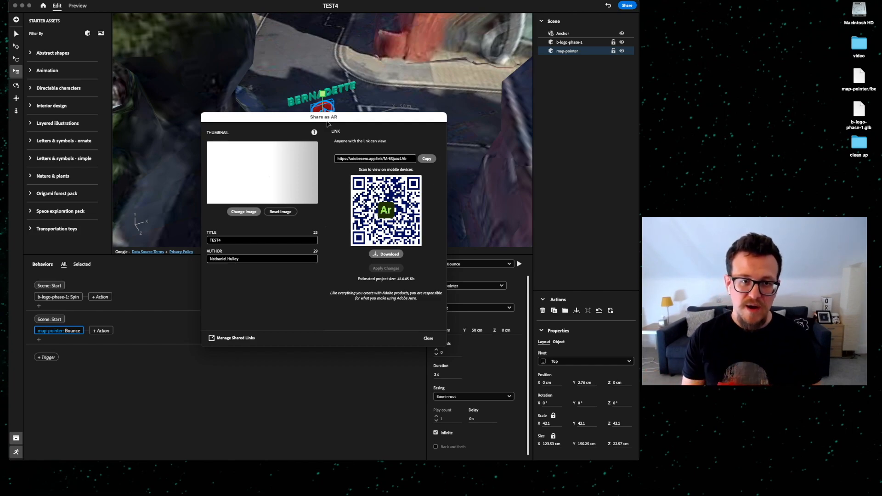
{"action": "left_click", "coordinate": [428, 338]}
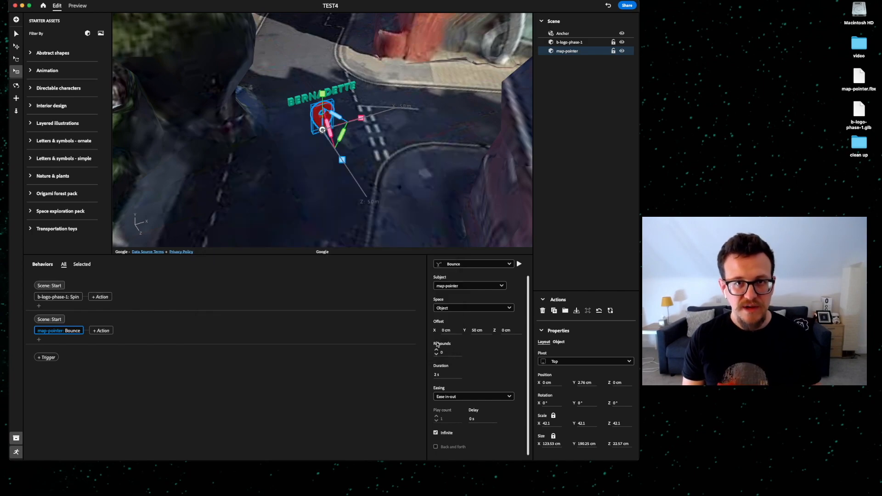